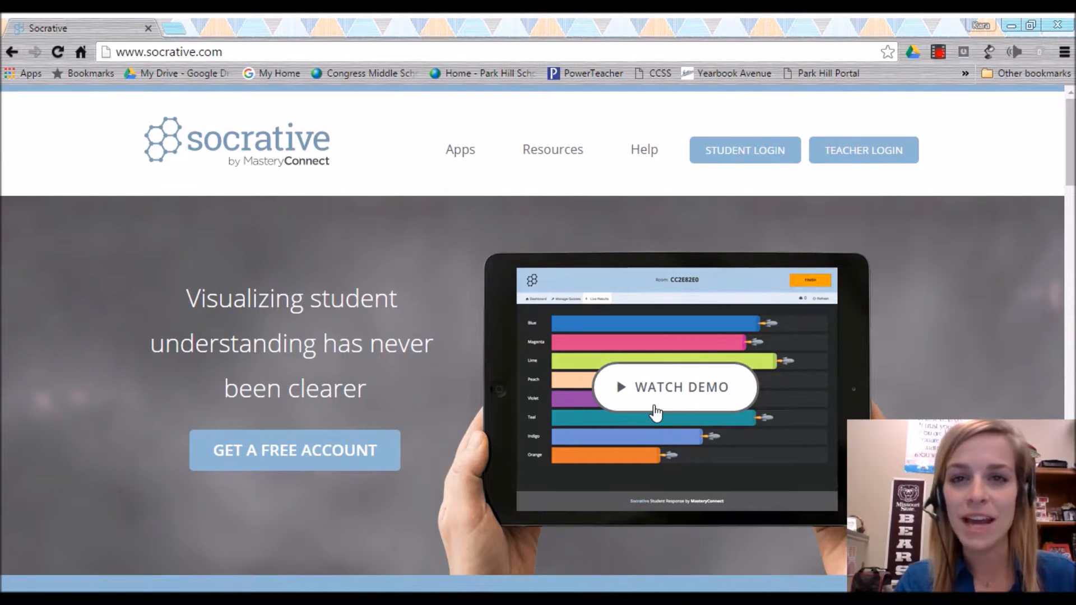
Reach the teacher sign-in page from the Socrative home page via Teacher Login
{"action": "left_click", "coordinate": [168, 52]}
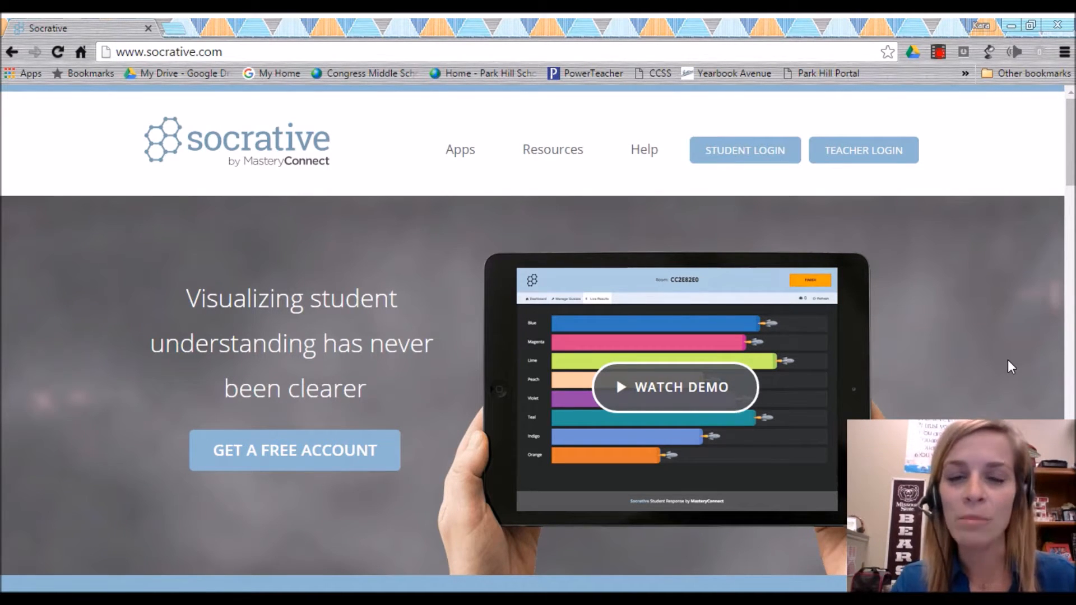
{"action": "mouse_move", "coordinate": [948, 215]}
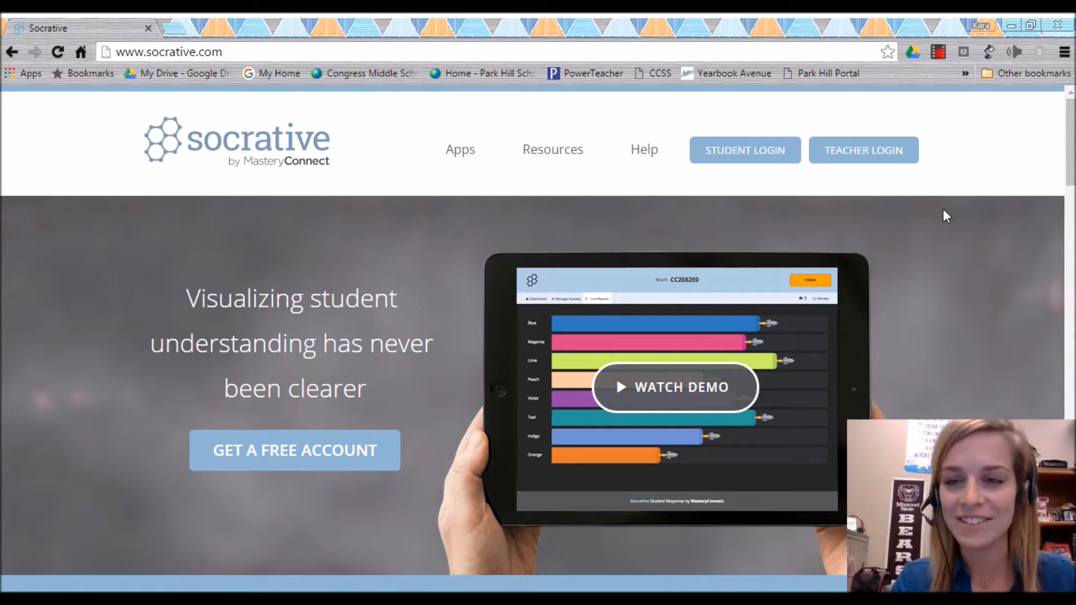
{"action": "left_click", "coordinate": [863, 149]}
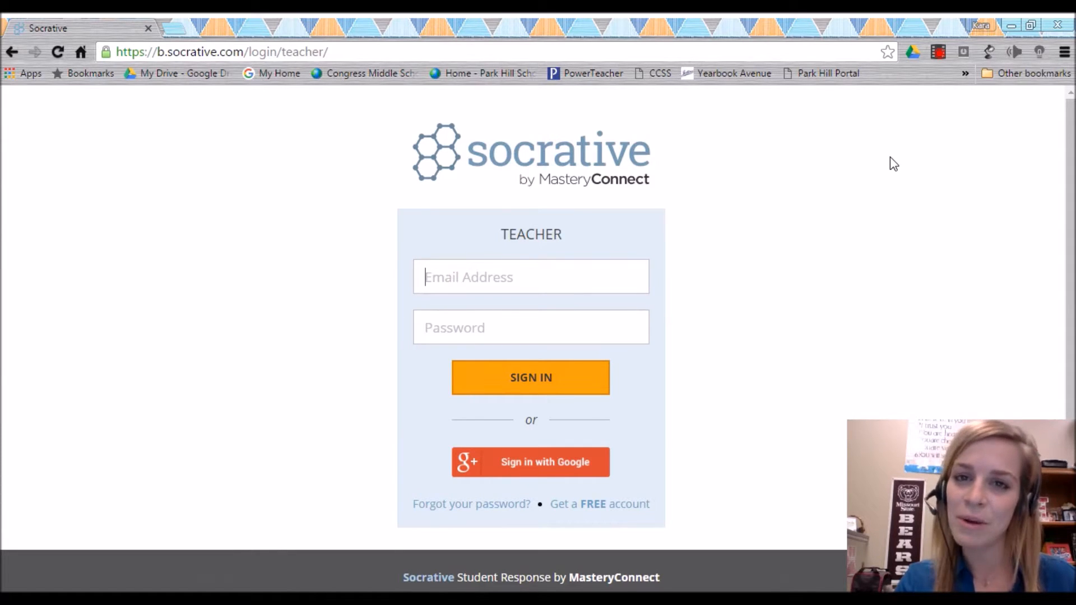
Choose Google sign-in, bringing up the Google account chooser
{"action": "left_click", "coordinate": [530, 462]}
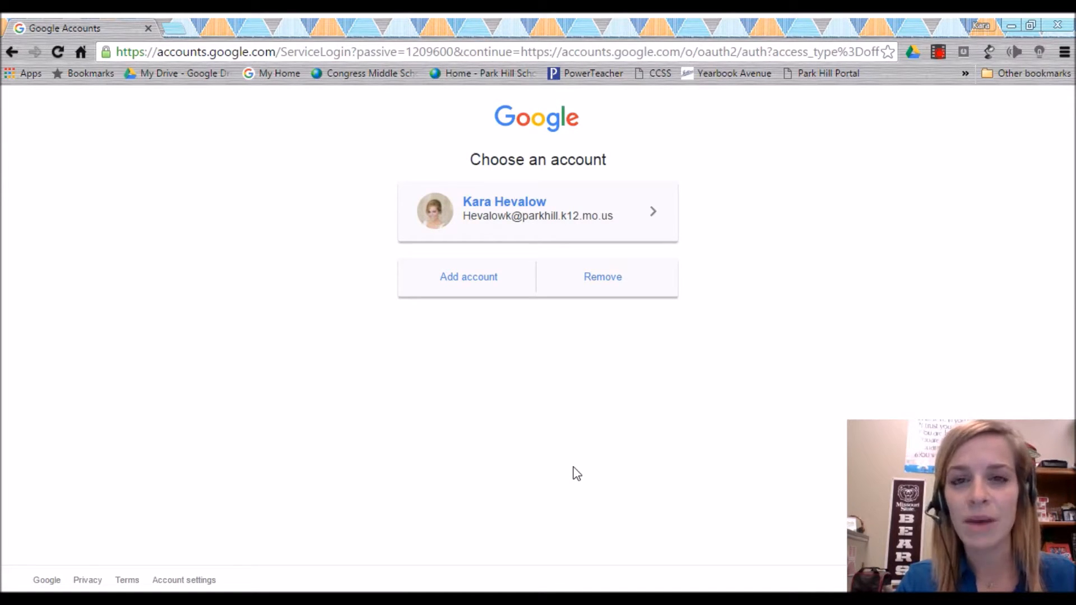
{"action": "mouse_move", "coordinate": [614, 411]}
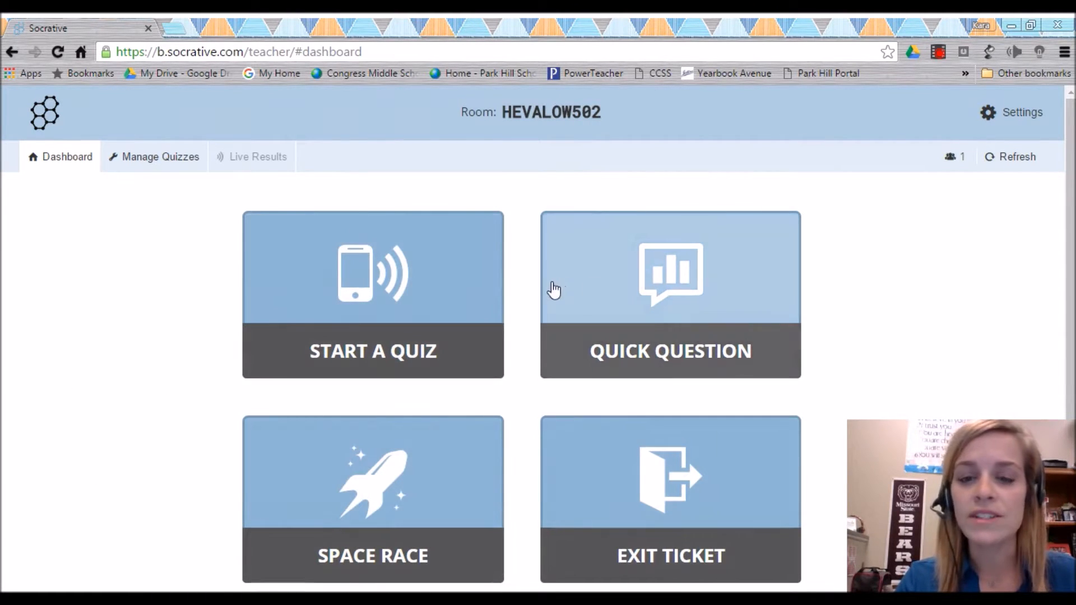
{"action": "mouse_move", "coordinate": [439, 525]}
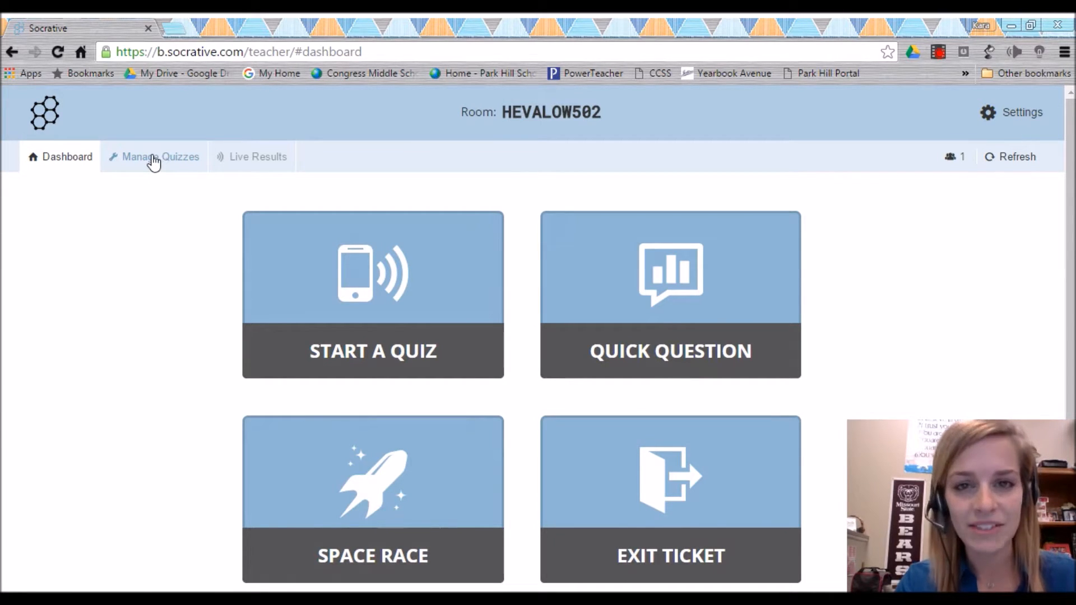
Show the Manage Quizzes options: Create Quiz, Import Quiz, My Quizzes and Reports
{"action": "left_click", "coordinate": [160, 156]}
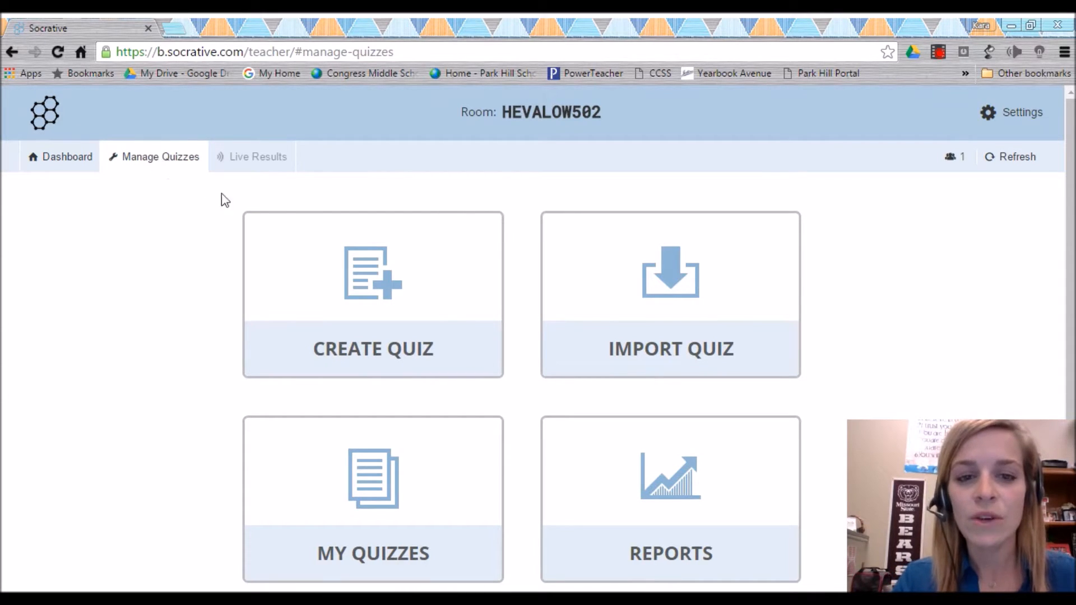
{"action": "mouse_move", "coordinate": [670, 271]}
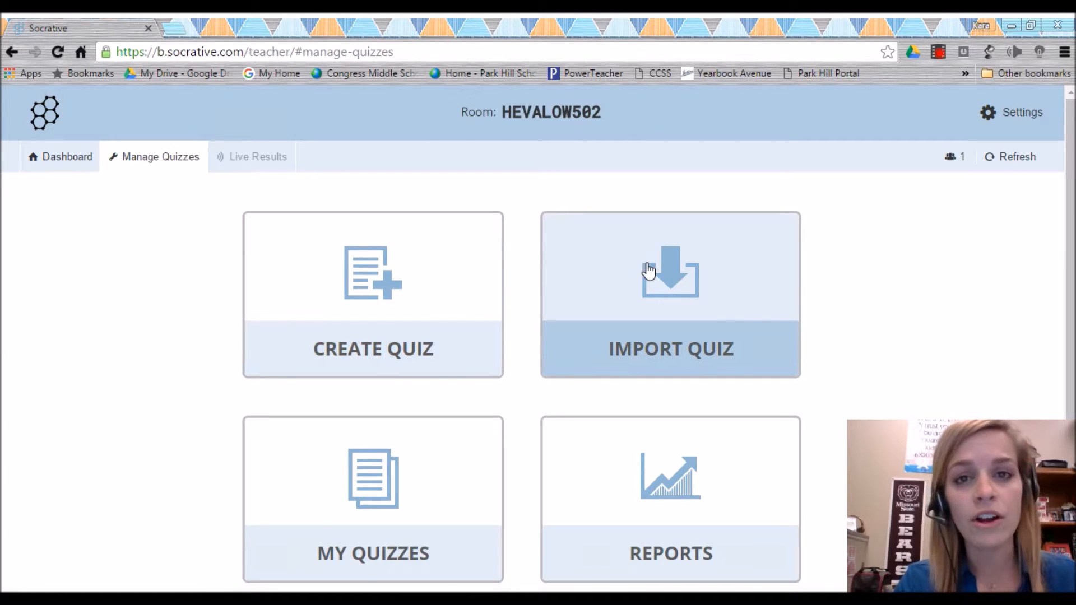
{"action": "mouse_move", "coordinate": [460, 507]}
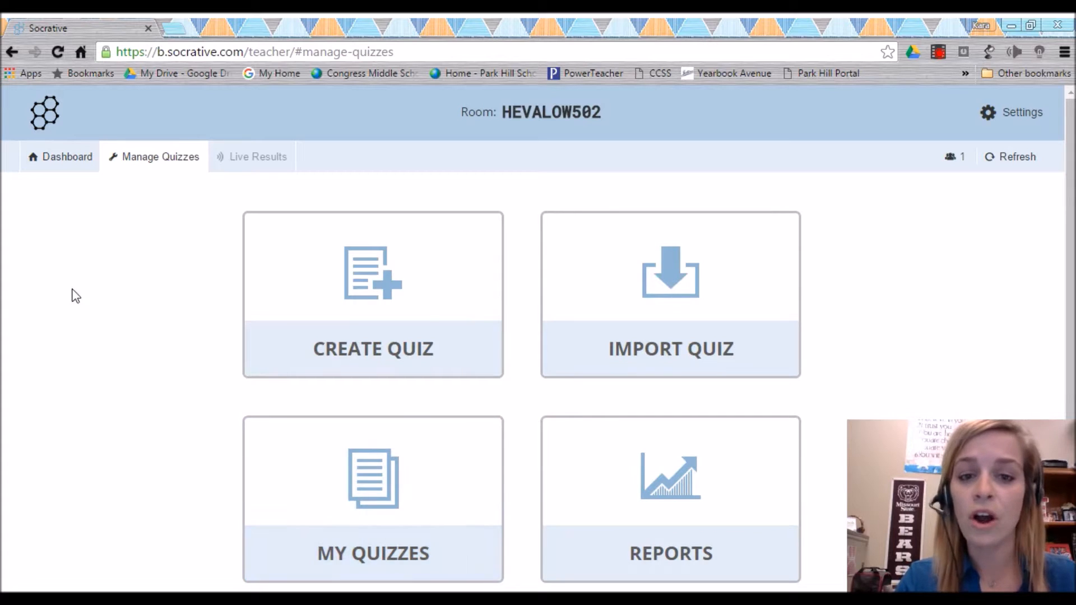
{"action": "mouse_move", "coordinate": [670, 477]}
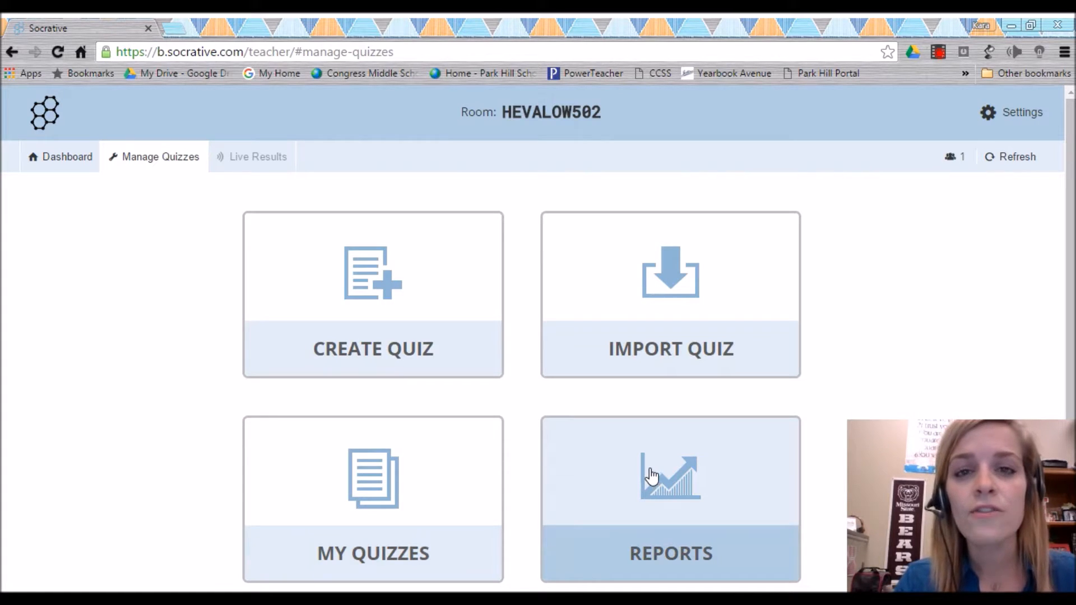
{"action": "mouse_move", "coordinate": [421, 324]}
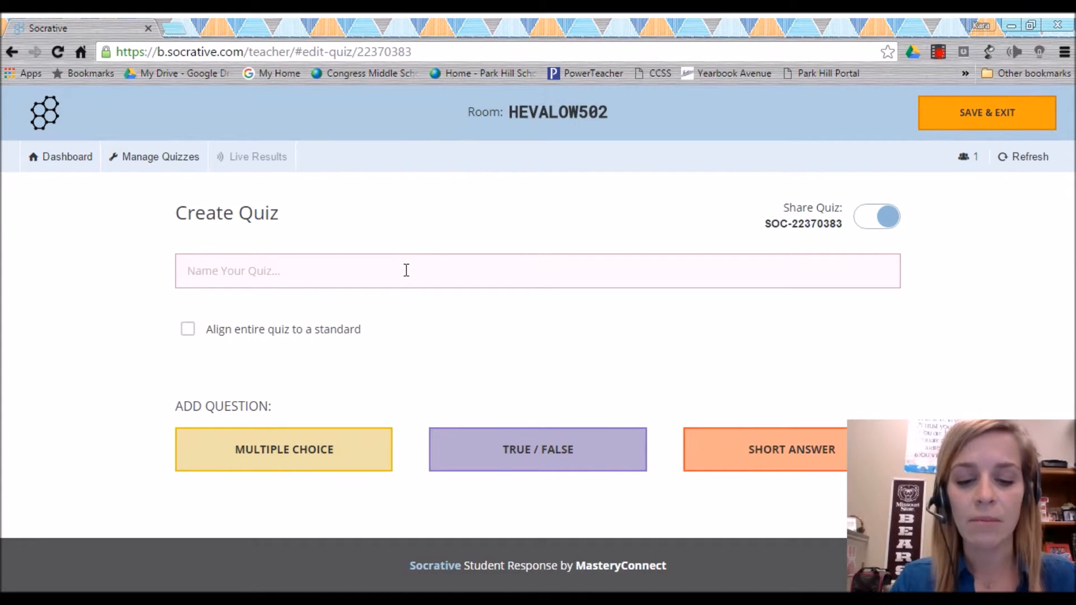
Name the new quiz 'Figurative Language'
{"action": "type", "text": "Figur"}
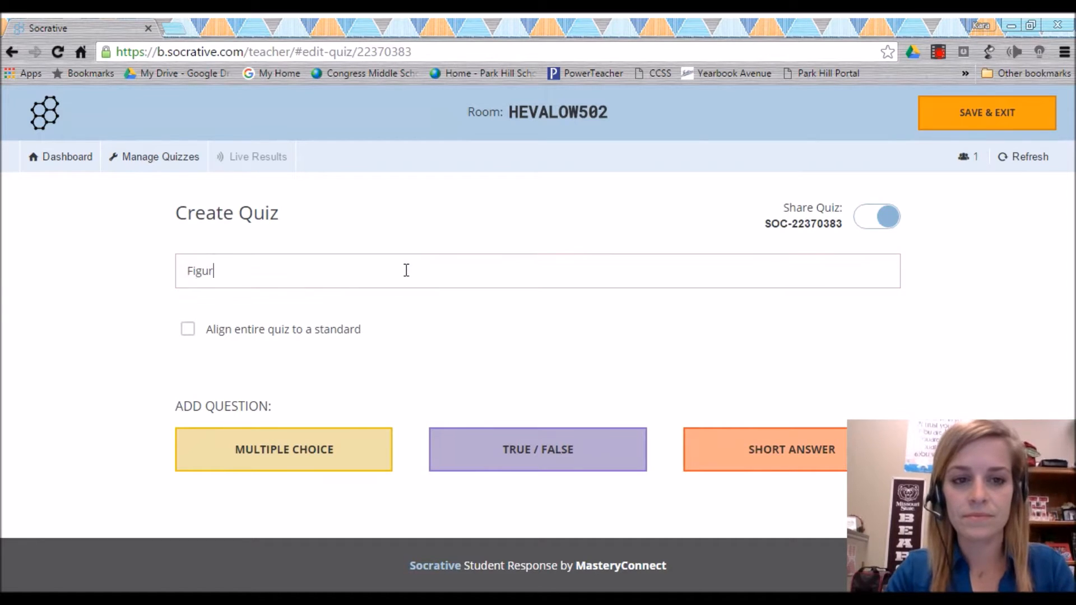
{"action": "type", "text": "ative Language"}
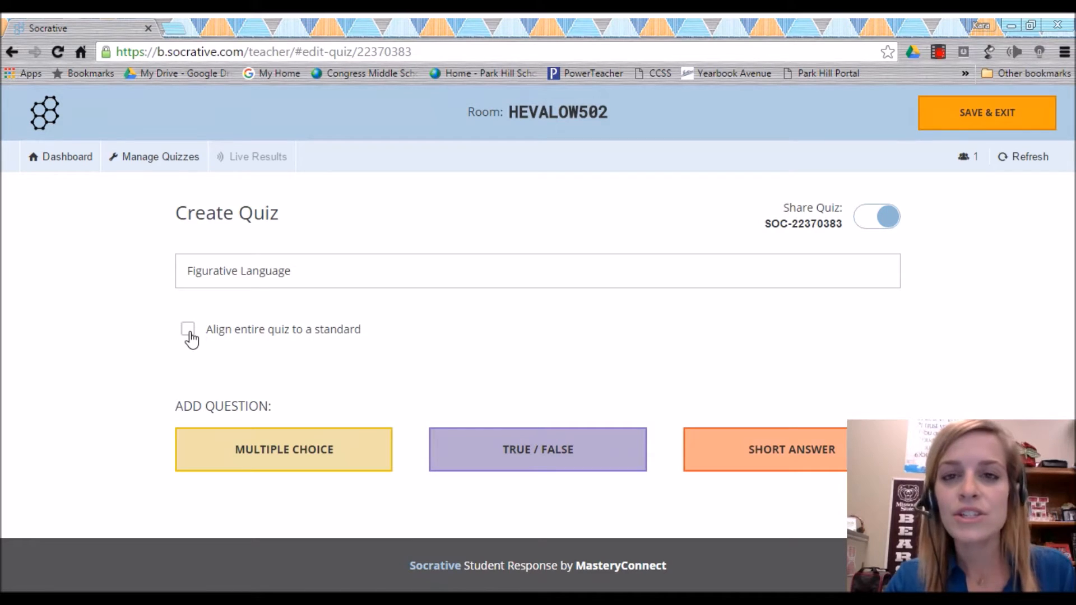
Align the entire quiz to a Language Arts standard, choosing the core and class grade (RI.7.4)
{"action": "left_click", "coordinate": [187, 329]}
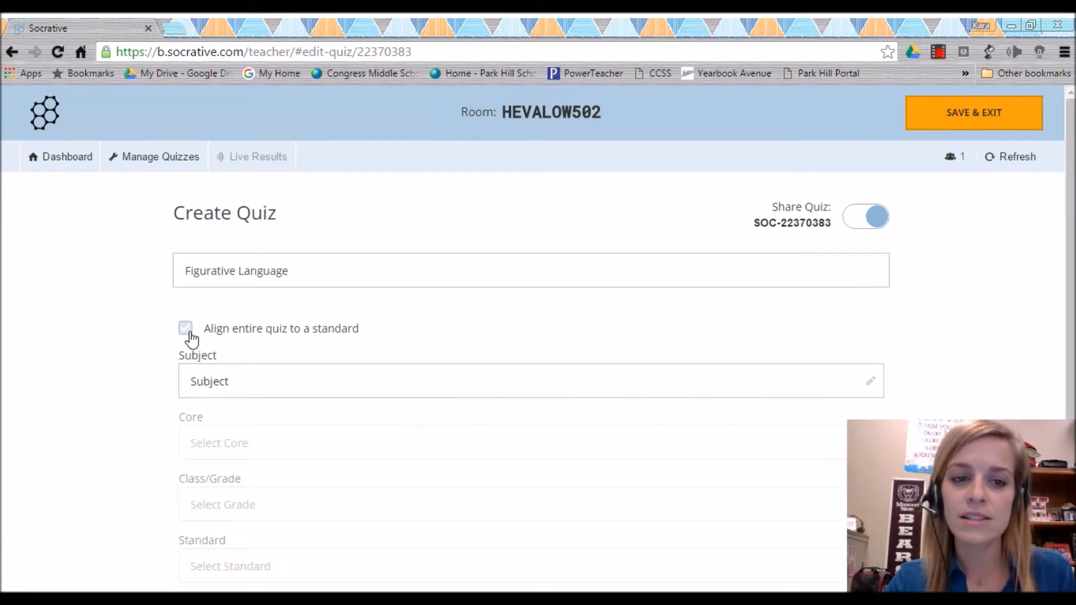
{"action": "left_click", "coordinate": [185, 329]}
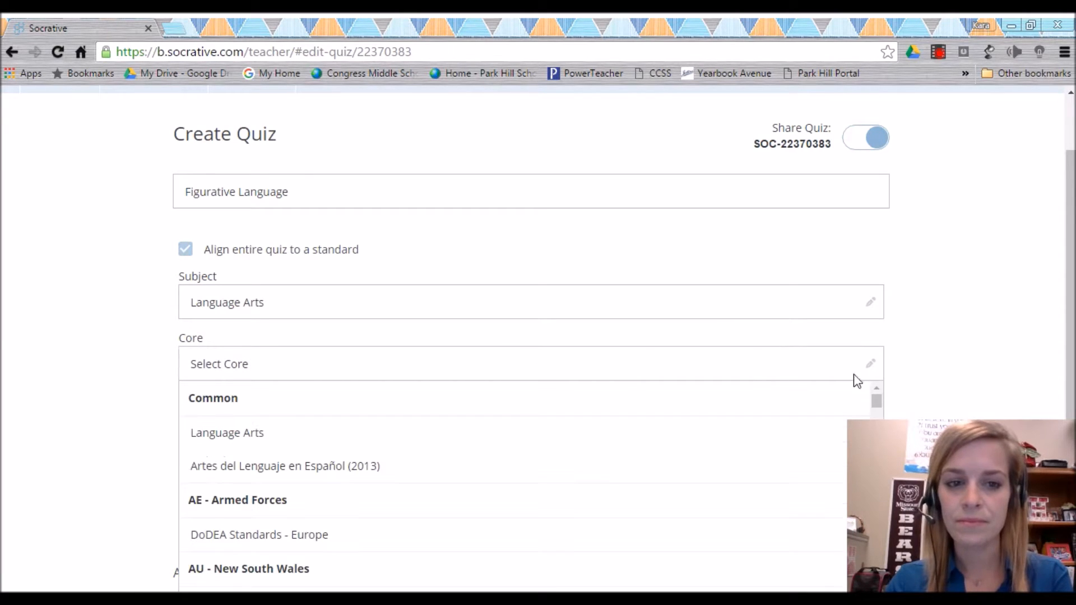
{"action": "left_click", "coordinate": [227, 433]}
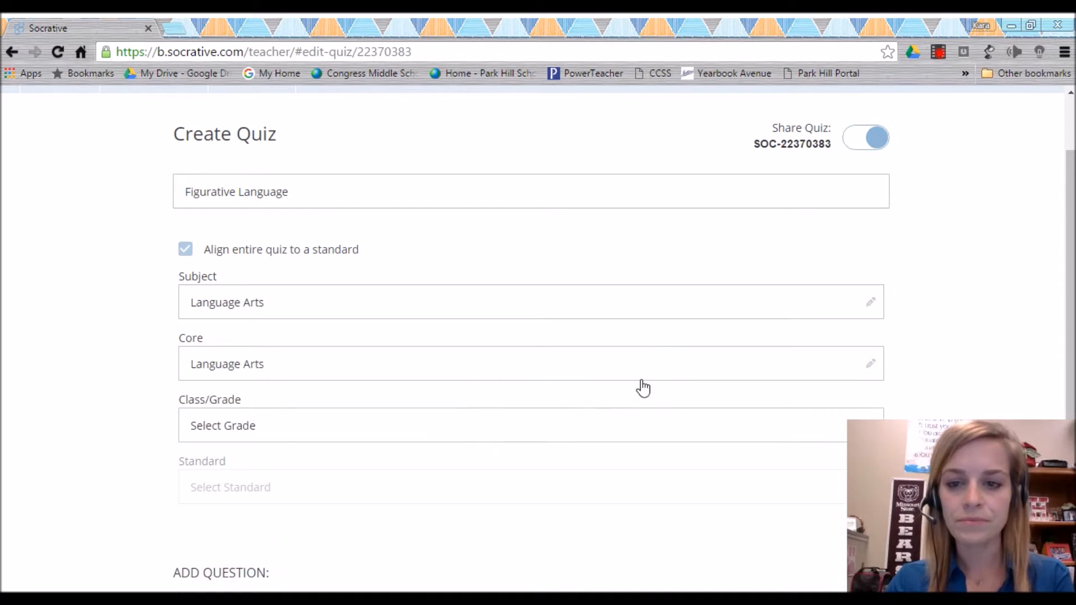
{"action": "left_click", "coordinate": [532, 425]}
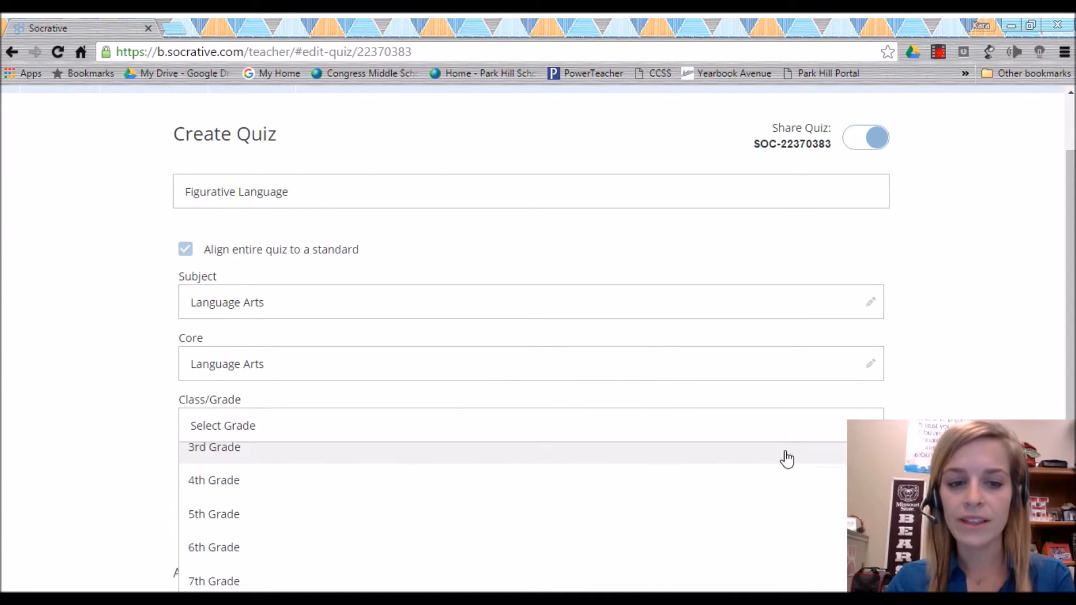
{"action": "left_click", "coordinate": [213, 581]}
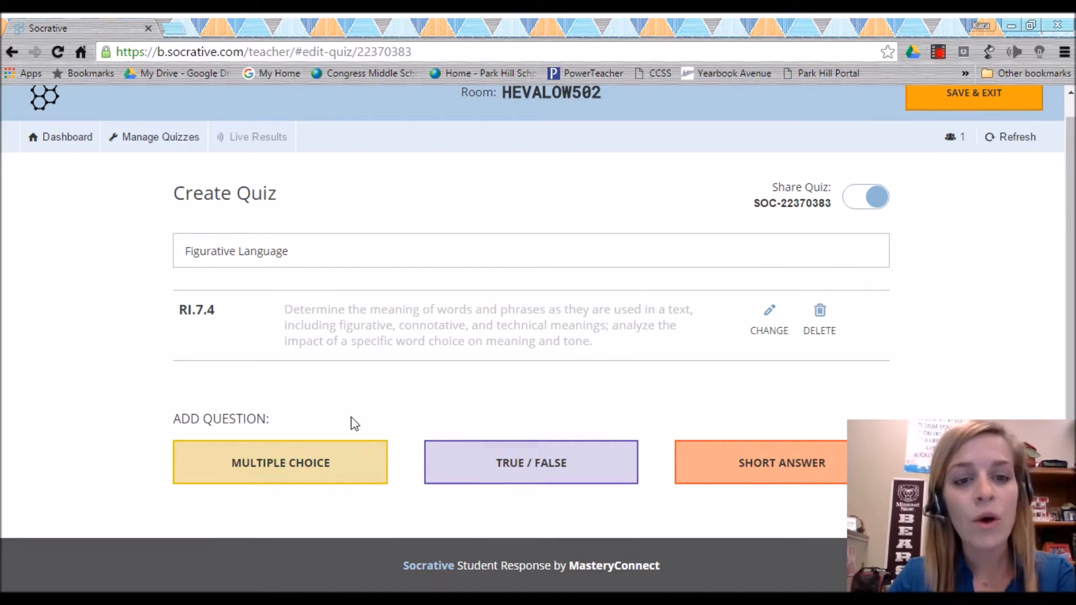
{"action": "mouse_move", "coordinate": [497, 453]}
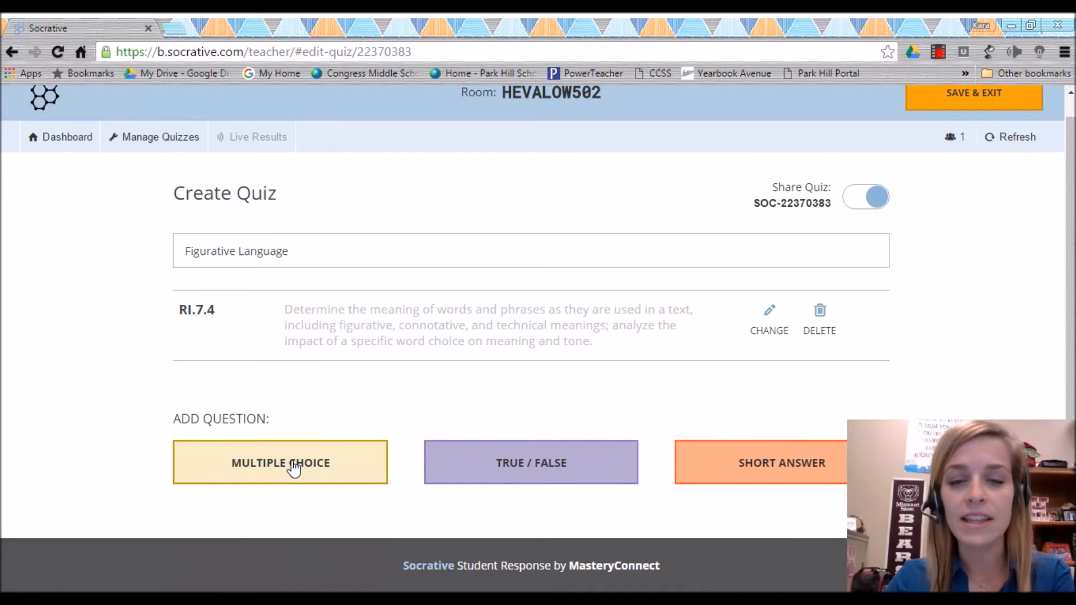
Add multiple-choice question #1 reading 'What is a simile?'
{"action": "left_click", "coordinate": [281, 463]}
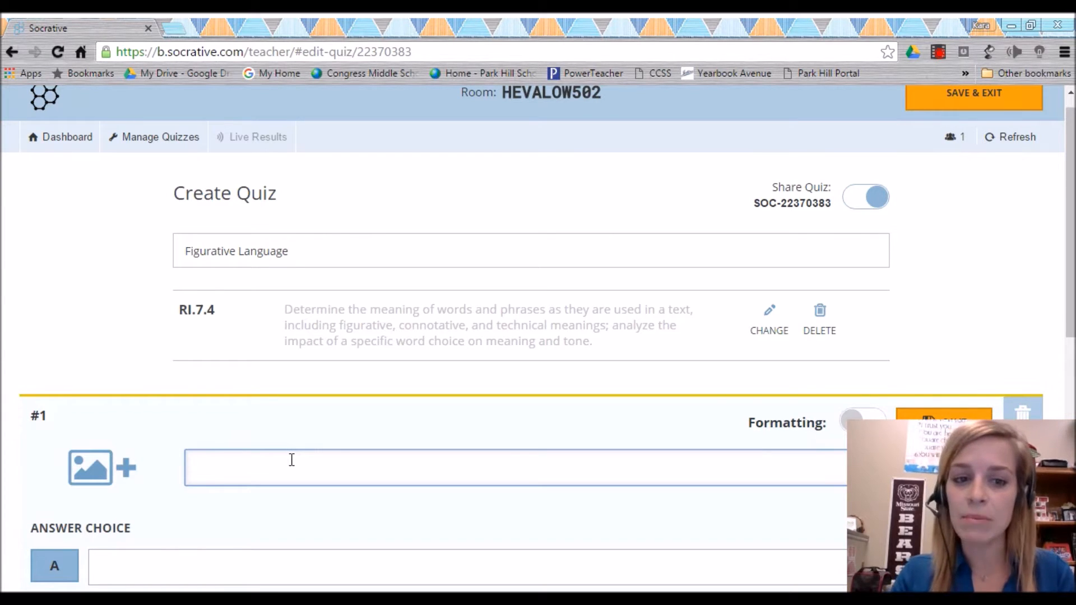
{"action": "left_click", "coordinate": [291, 468]}
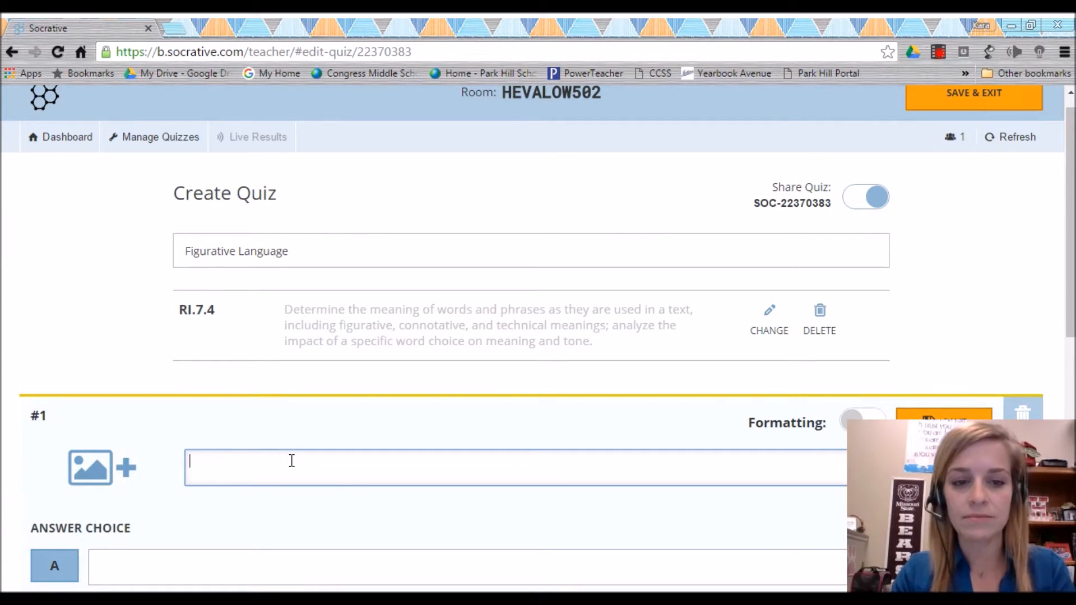
{"action": "type", "text": "What is a simile?"}
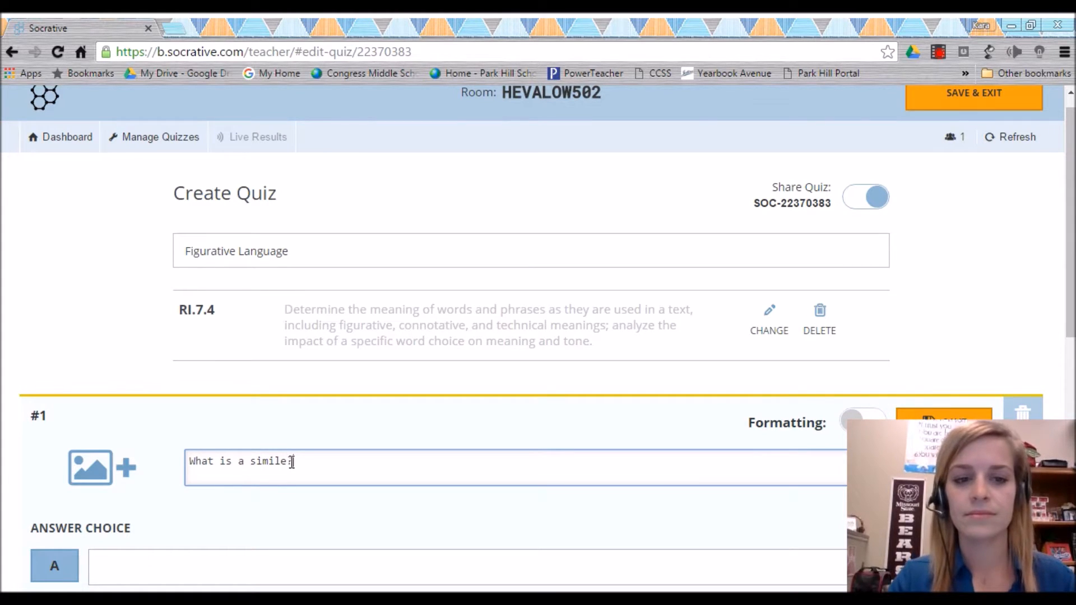
{"action": "scroll", "scroll_direction": "down", "scroll_amount": 3}
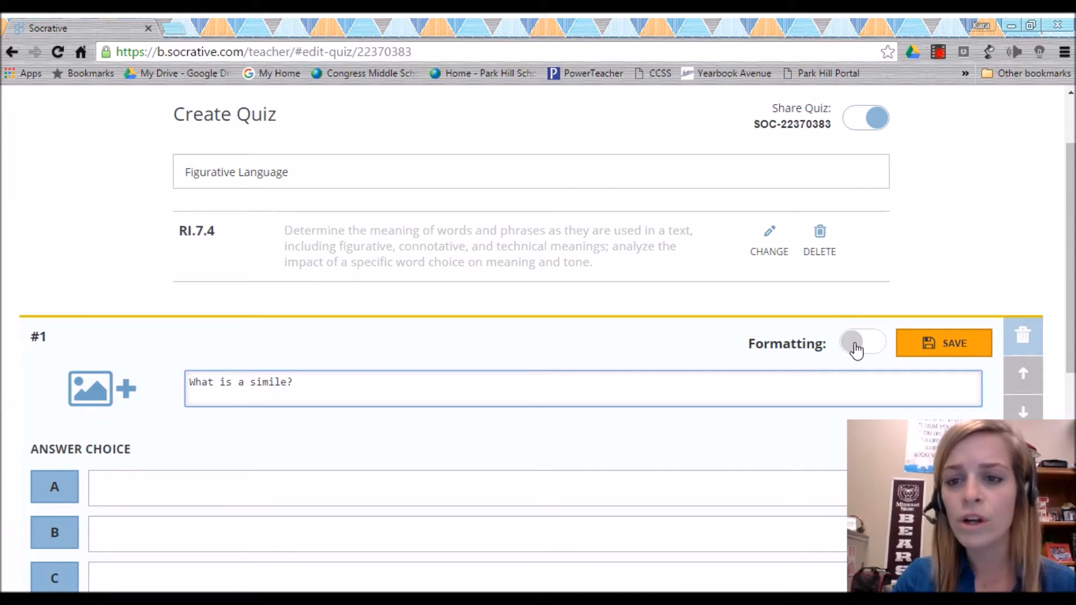
Enable rich formatting and italicize the word 'simile' in the question
{"action": "left_click", "coordinate": [862, 343]}
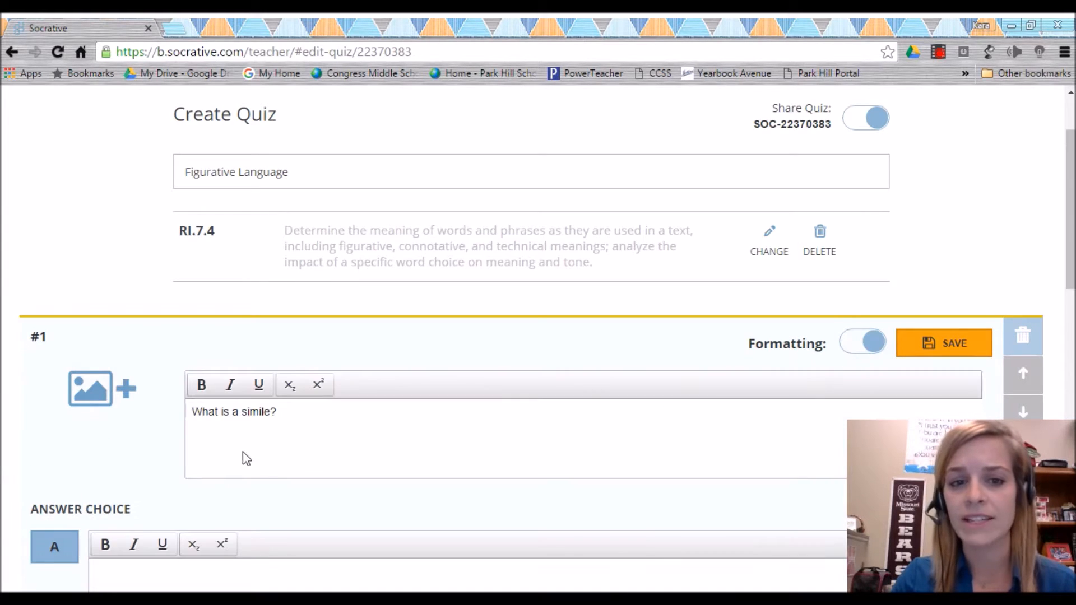
{"action": "left_click_drag", "start_coordinate": [192, 411], "coordinate": [232, 411]}
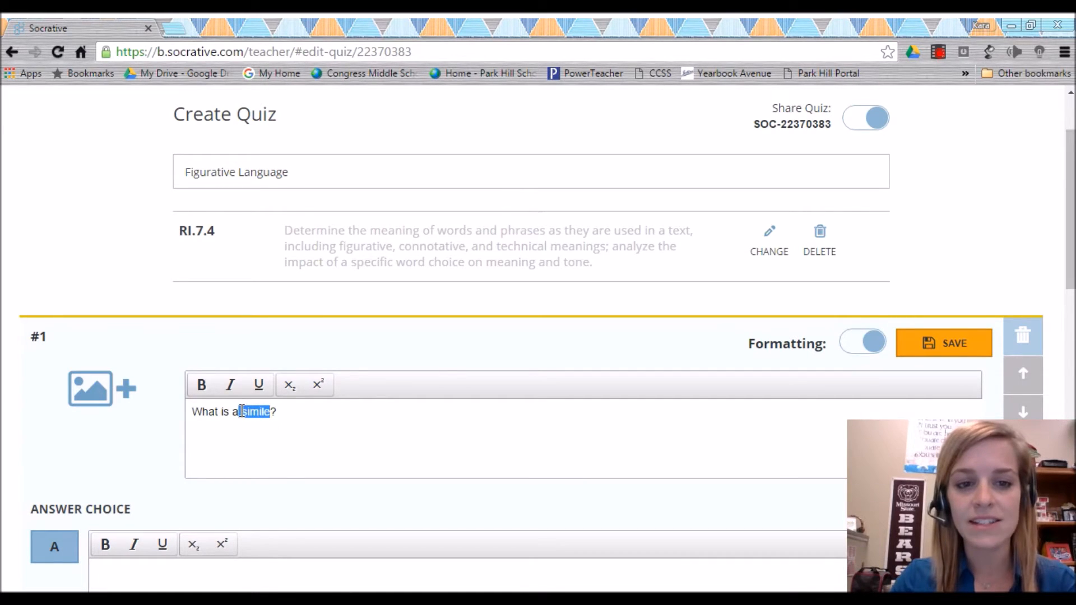
{"action": "left_click", "coordinate": [231, 384]}
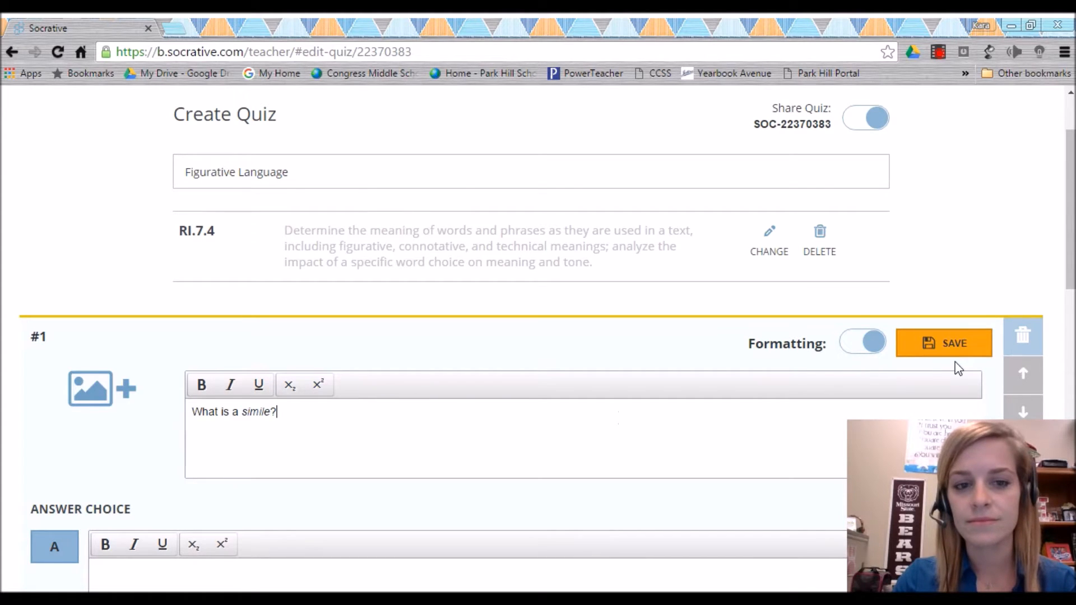
{"action": "scroll", "scroll_direction": "down", "scroll_amount": 3}
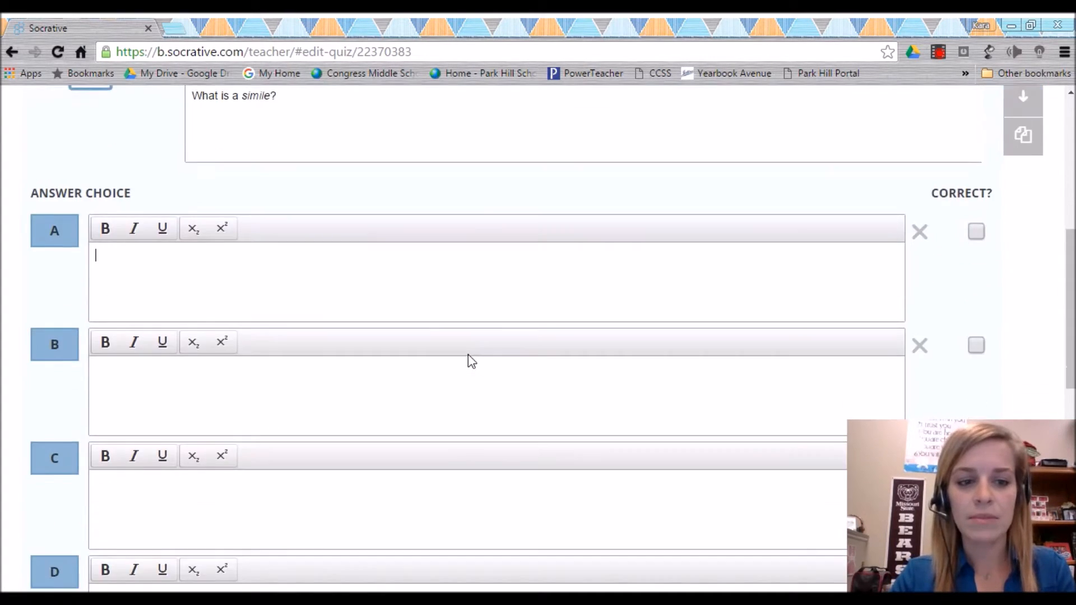
Fill answers A and B: a comparison using like or as, a comparison without them
{"action": "scroll", "scroll_direction": "down", "scroll_amount": 3}
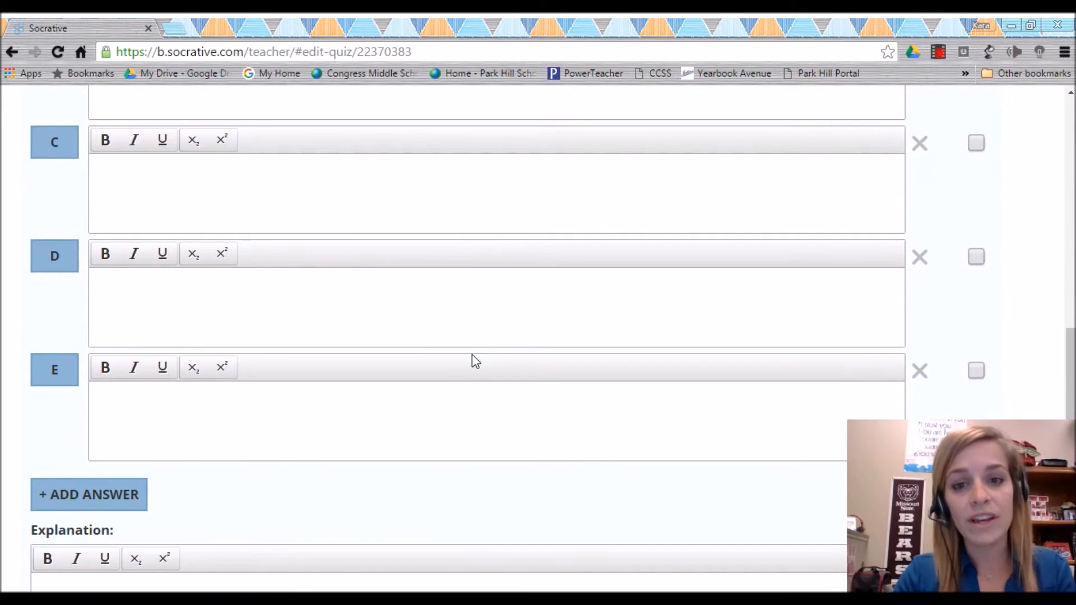
{"action": "left_click", "coordinate": [89, 494]}
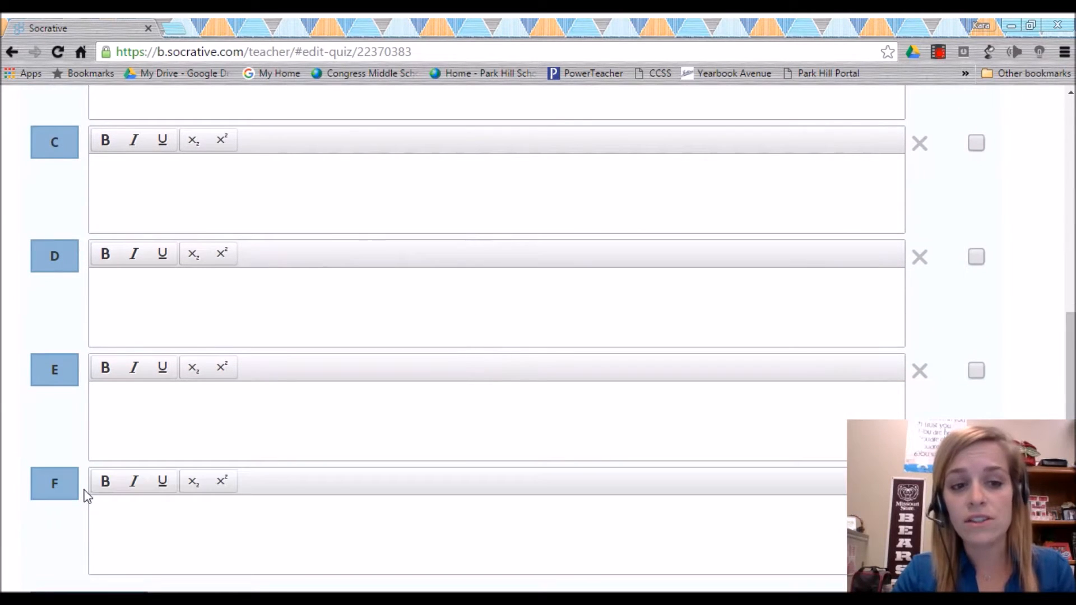
{"action": "scroll", "scroll_direction": "down", "scroll_amount": 3}
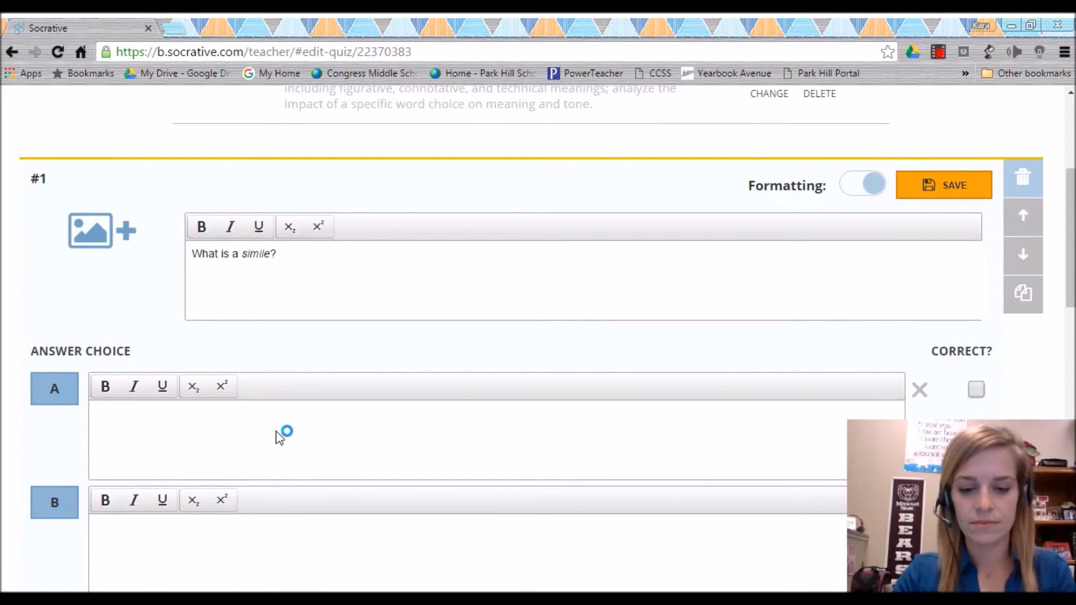
{"action": "type", "text": "a comparison usin"}
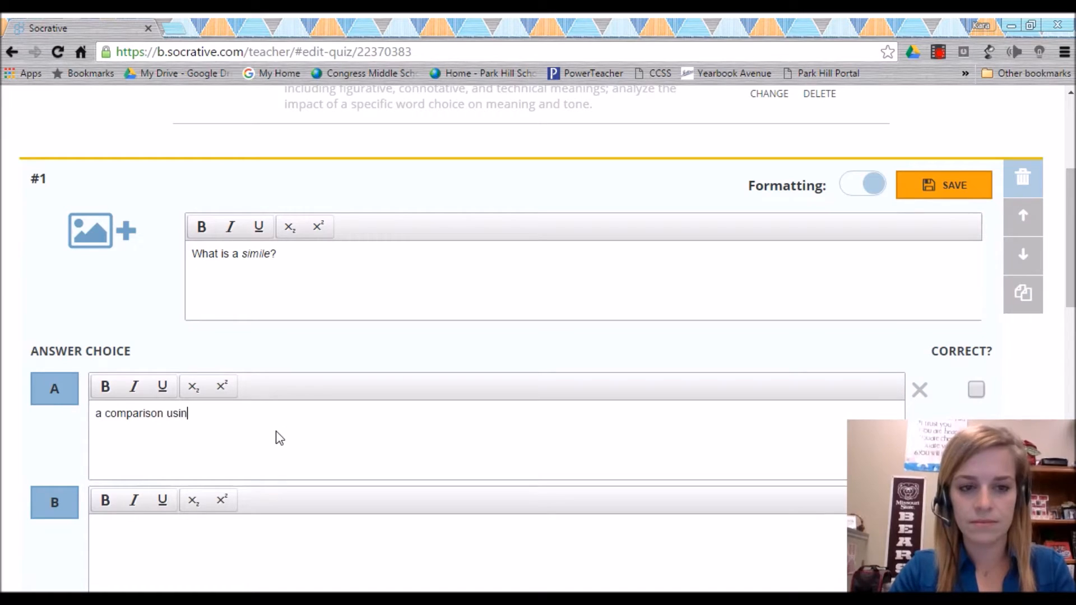
{"action": "type", "text": "g like or as"}
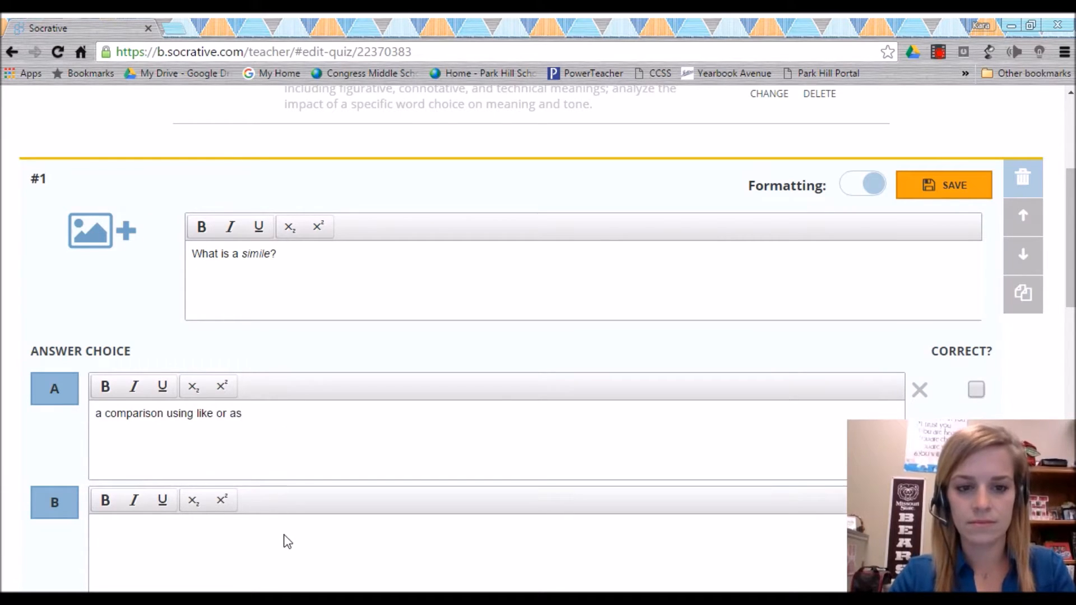
{"action": "type", "text": "a comparison not using like or"}
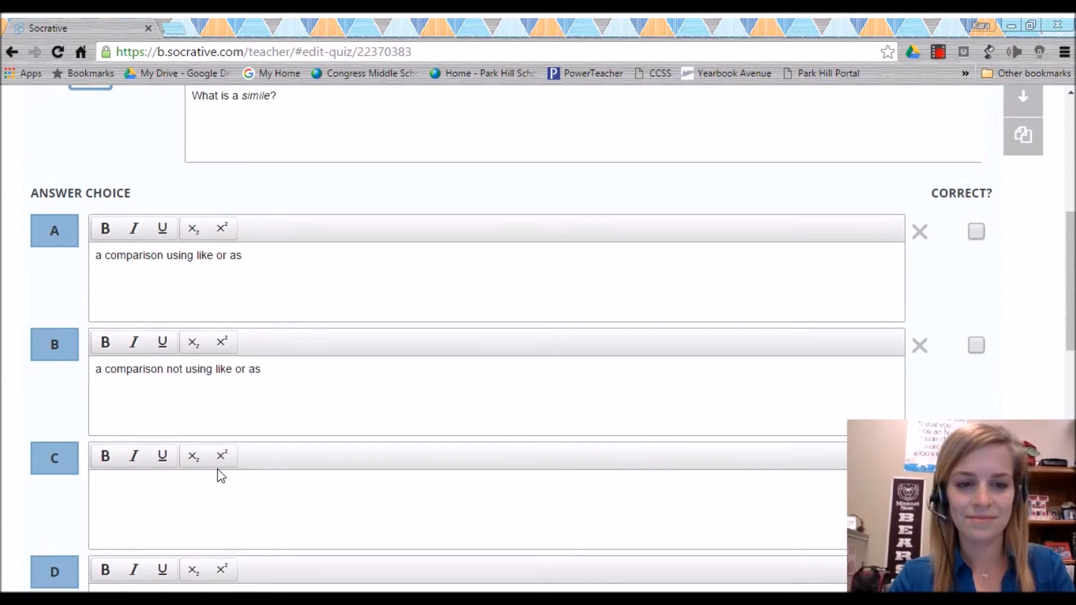
Fill answers C and D: a sound word, giving human characteristics to a non-human object
{"action": "type", "text": "a sound word"}
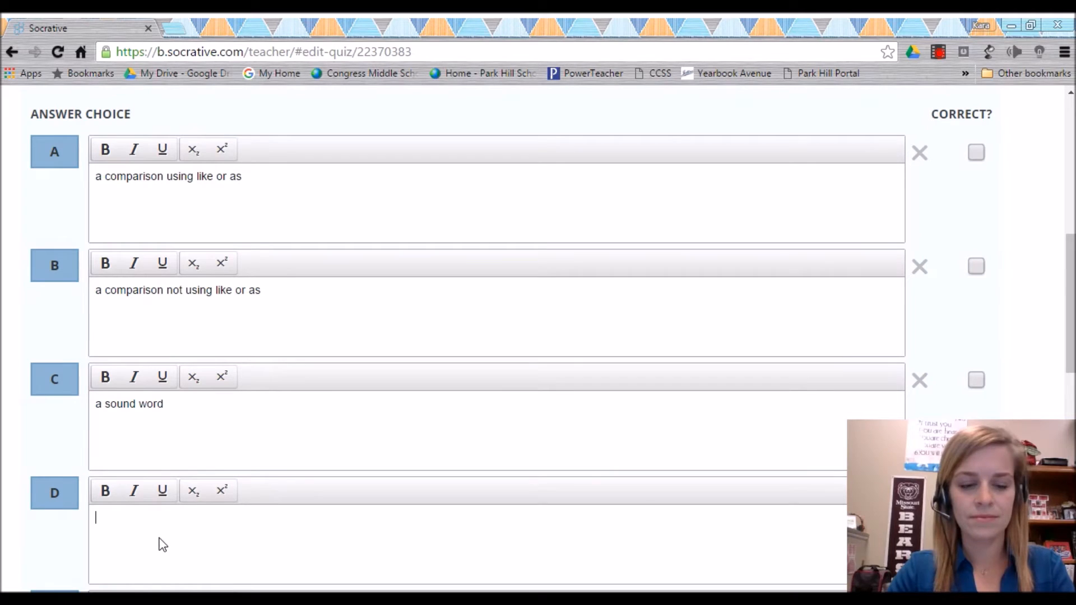
{"action": "type", "text": "giving human characteristics to a n"}
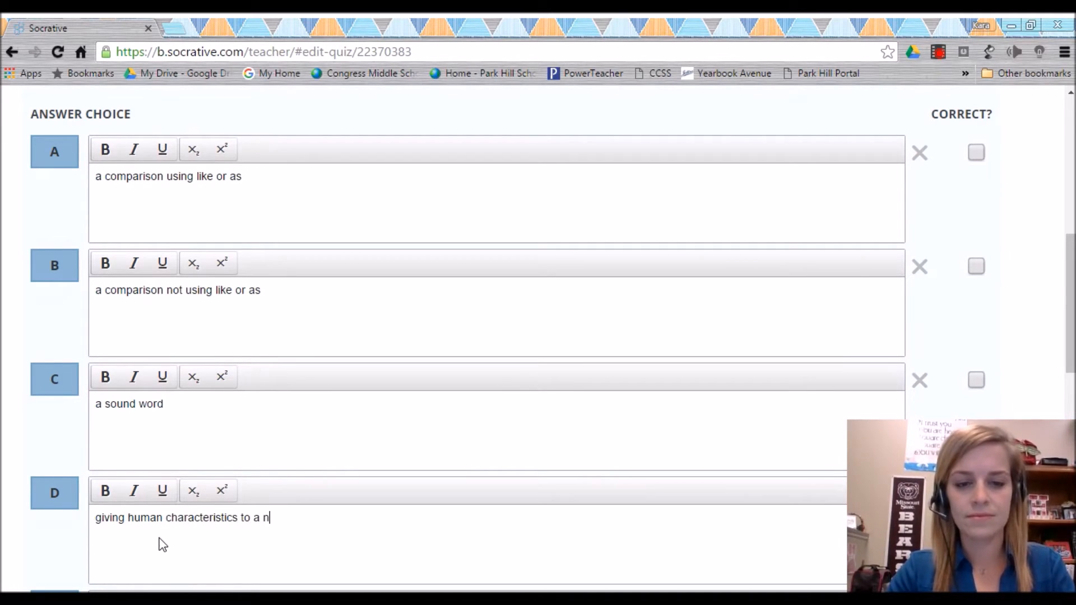
{"action": "type", "text": "on human"}
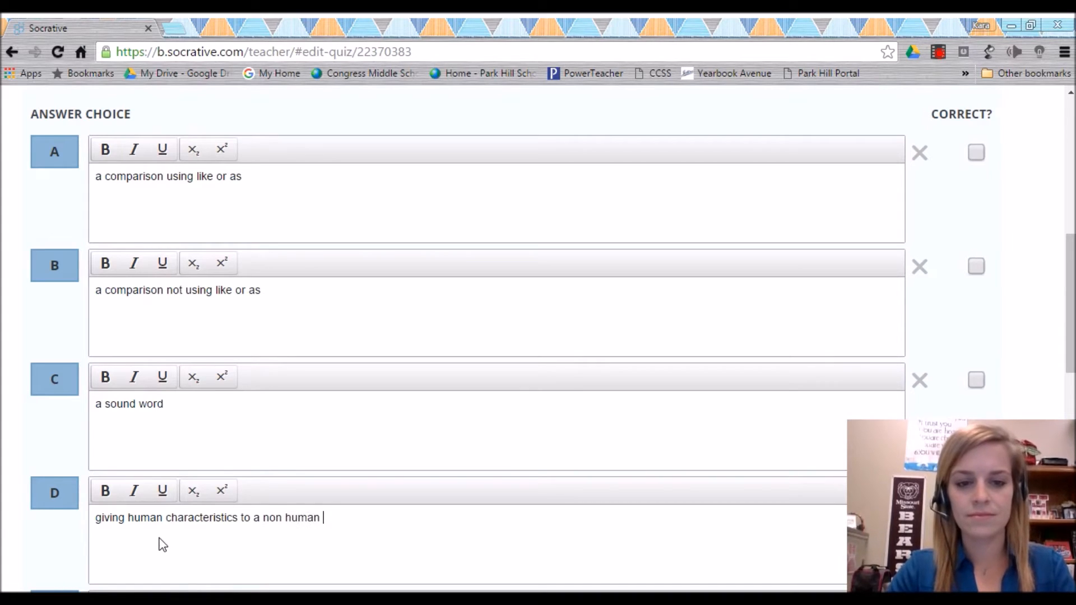
{"action": "type", "text": "object"}
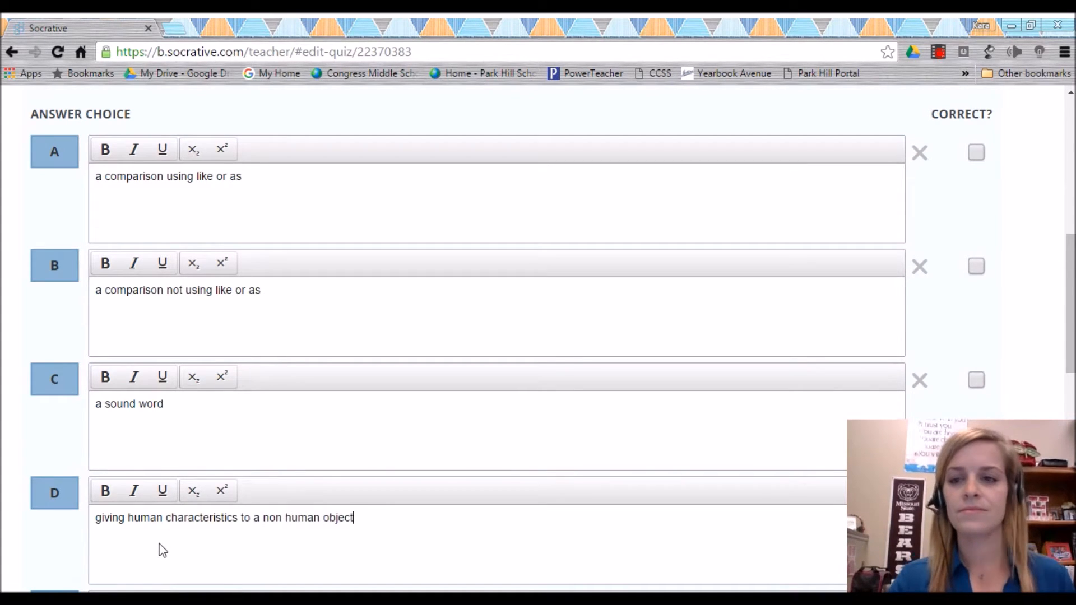
{"action": "mouse_move", "coordinate": [974, 167]}
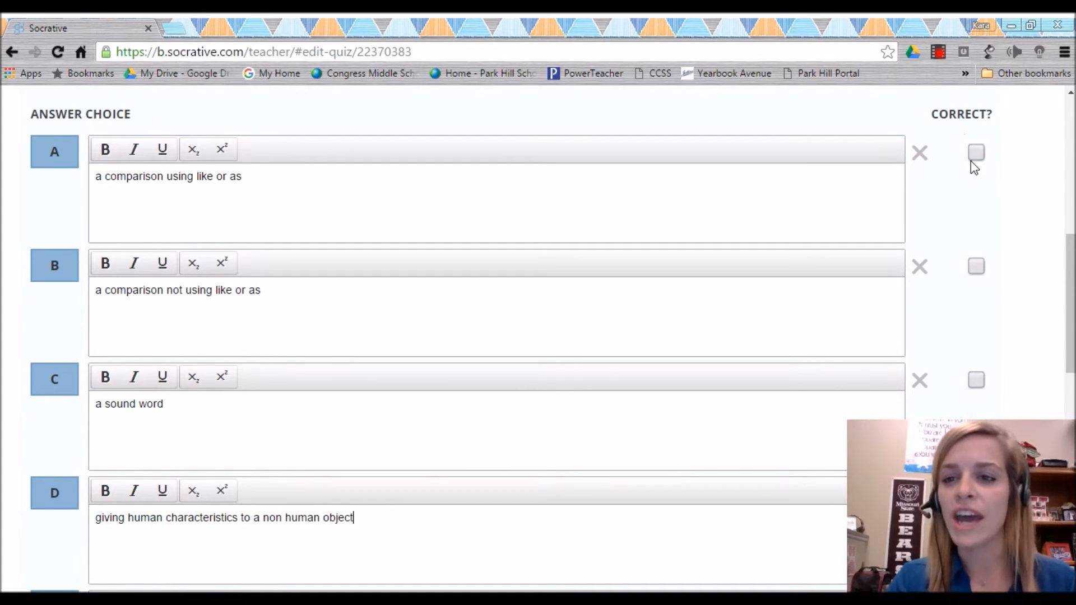
Mark answer A, the like-or-as comparison, as the correct choice
{"action": "left_click", "coordinate": [976, 152]}
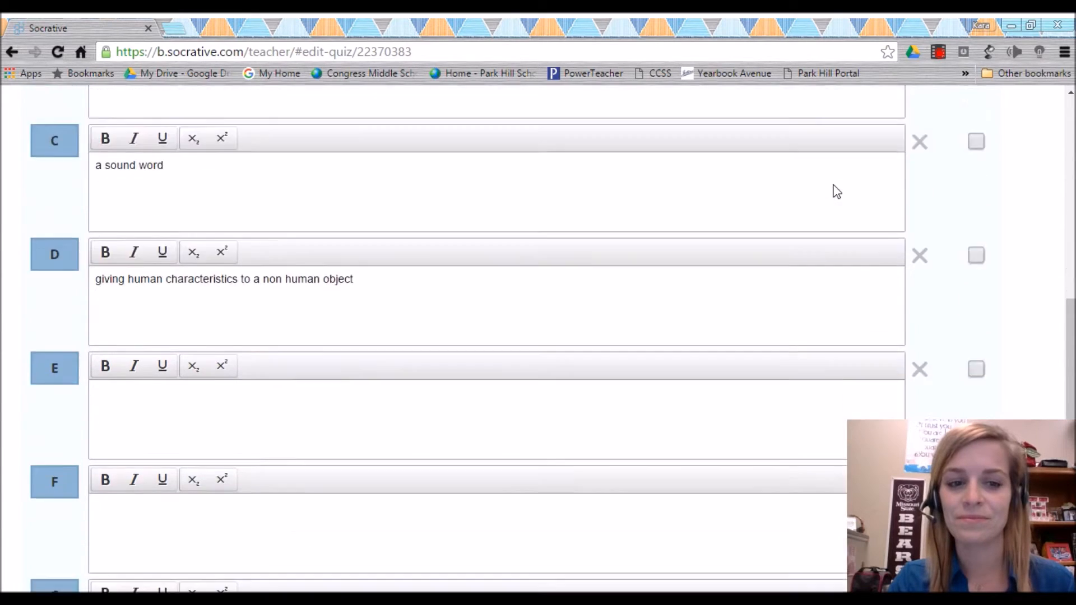
{"action": "scroll", "scroll_direction": "down", "scroll_amount": 3}
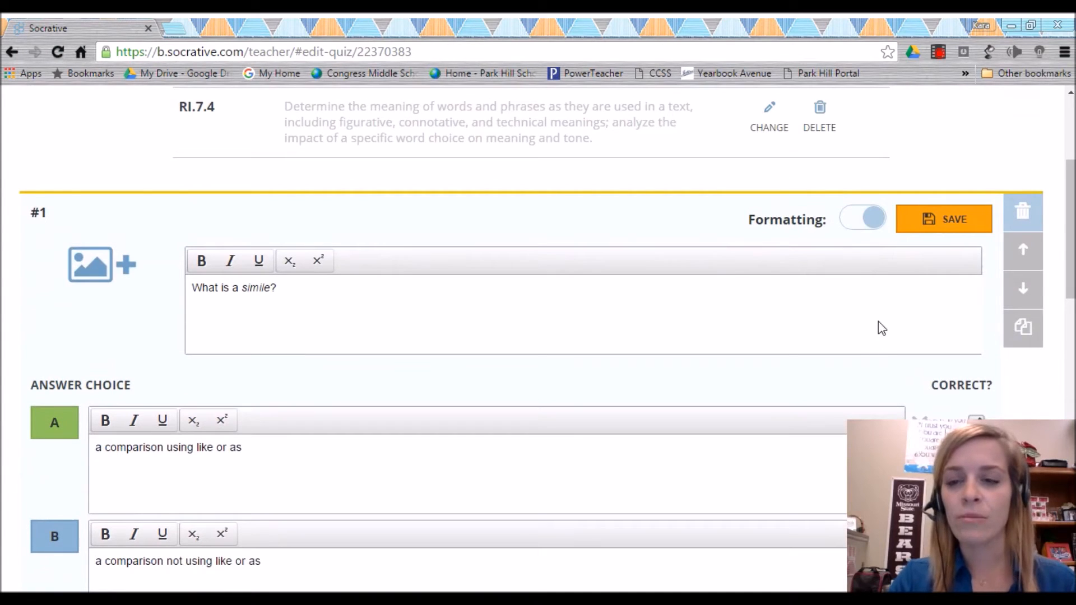
{"action": "mouse_move", "coordinate": [879, 185]}
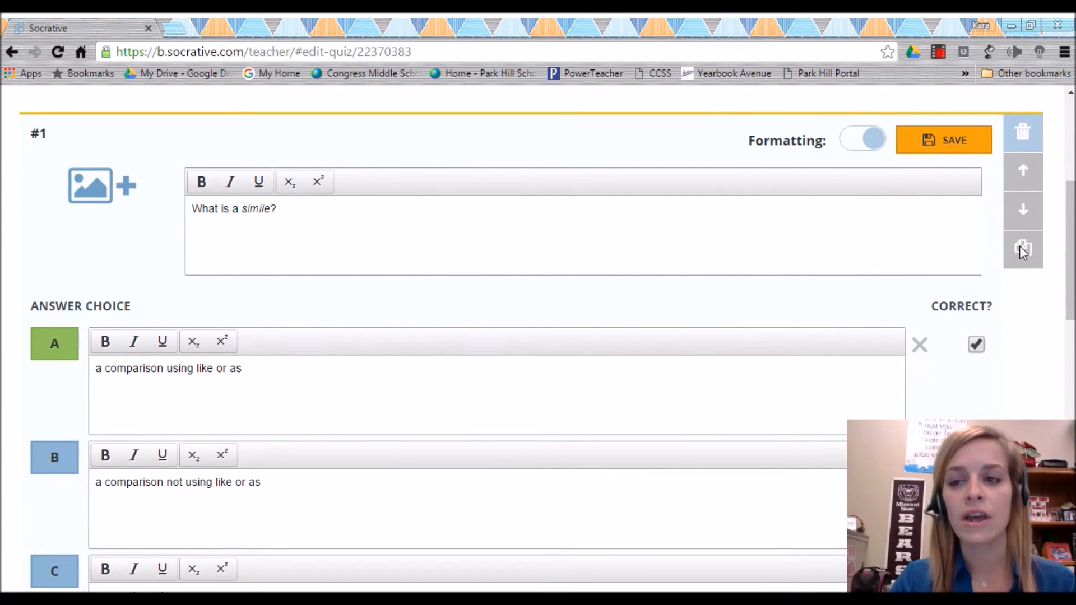
{"action": "scroll", "scroll_direction": "down", "scroll_amount": 3}
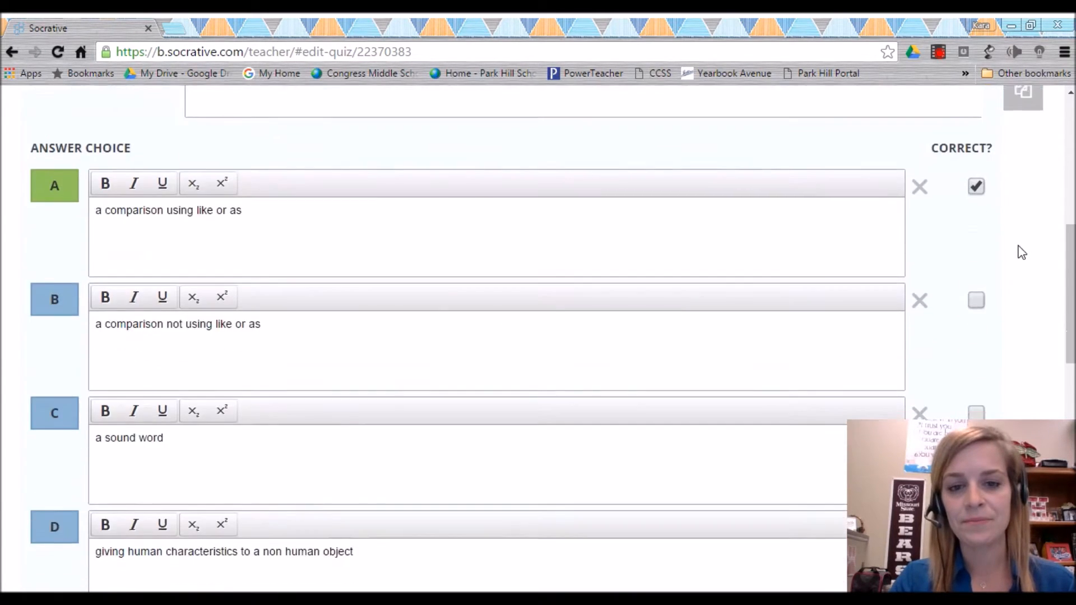
{"action": "scroll", "scroll_direction": "down", "scroll_amount": 3}
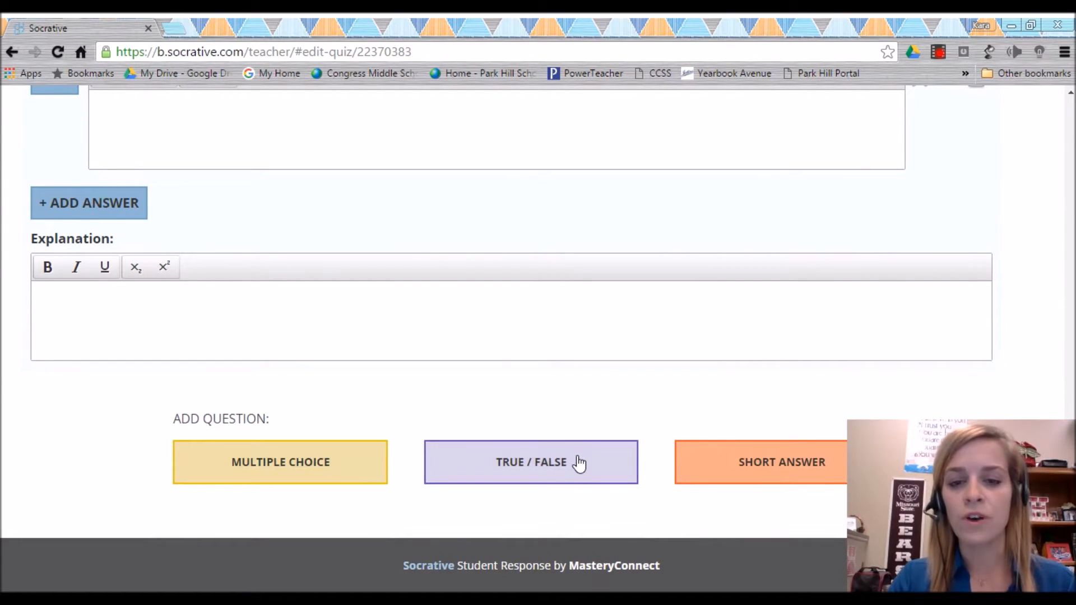
Add true/false question 'She is as bright as the sun is personification.' with False as the answer
{"action": "left_click", "coordinate": [530, 462]}
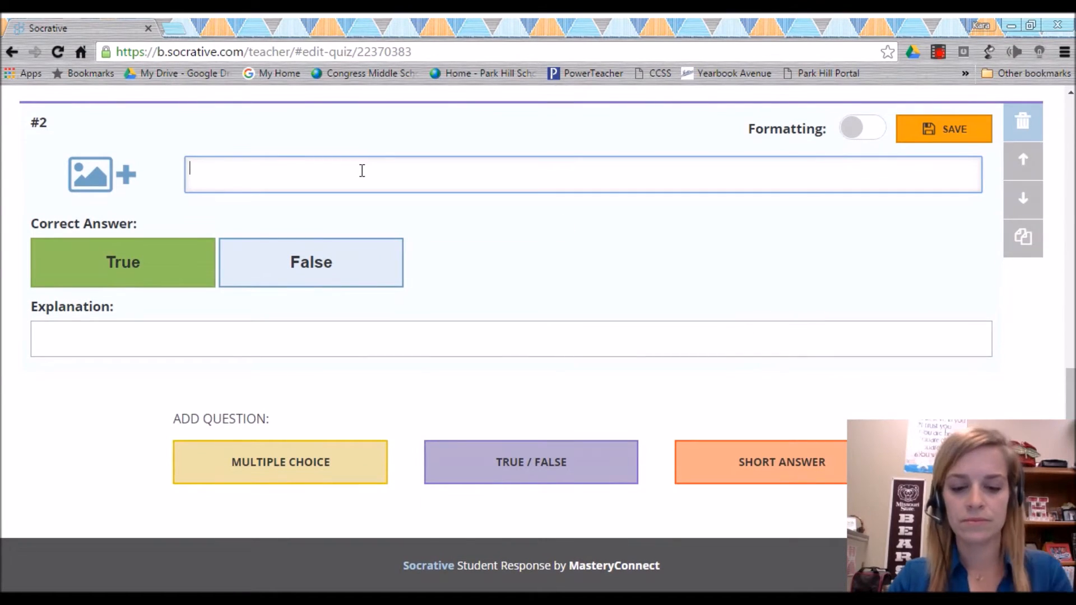
{"action": "type", "text": "True or false"}
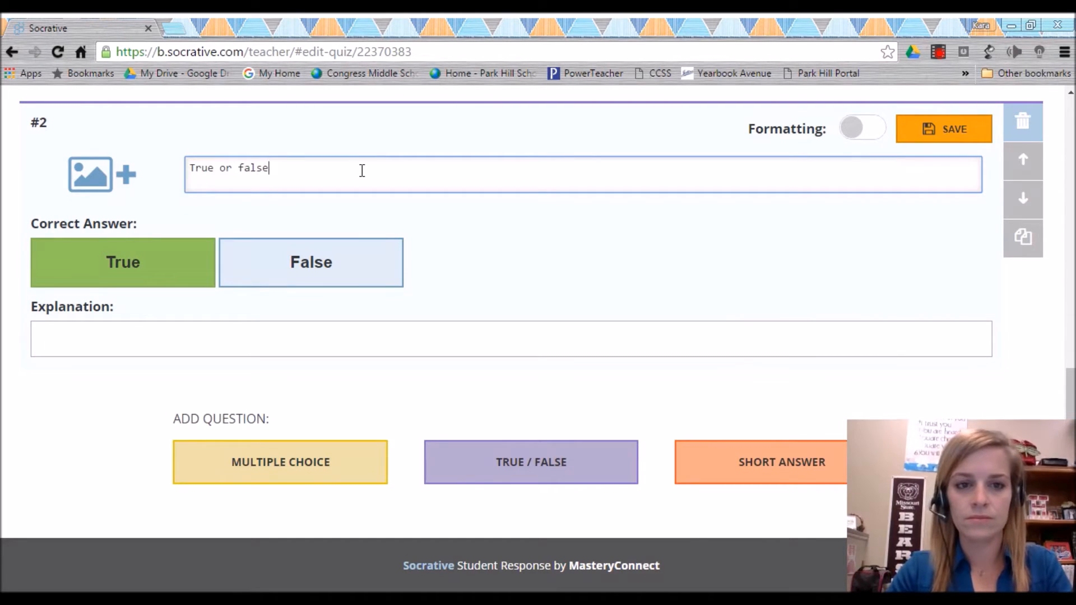
{"action": "type", "text": ":"}
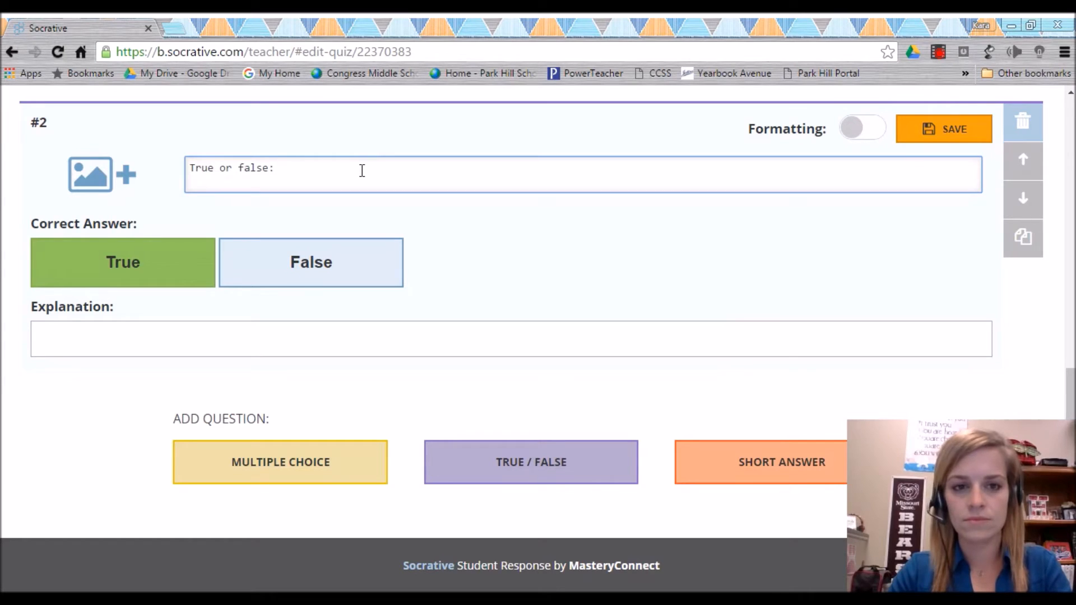
{"action": "type", "text": "She is as brig"}
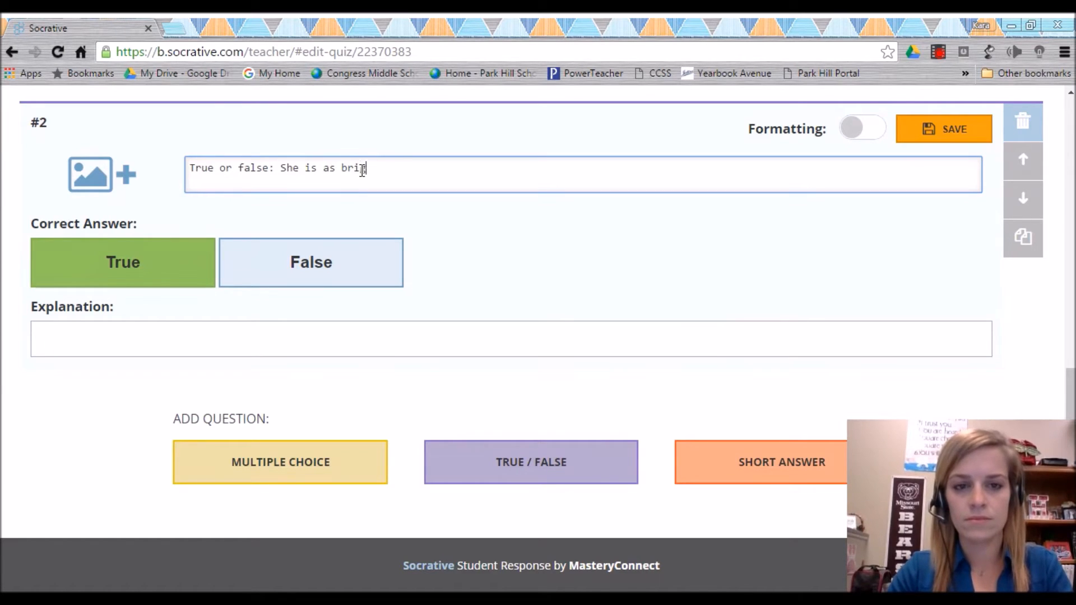
{"action": "type", "text": "ght as the sun is"}
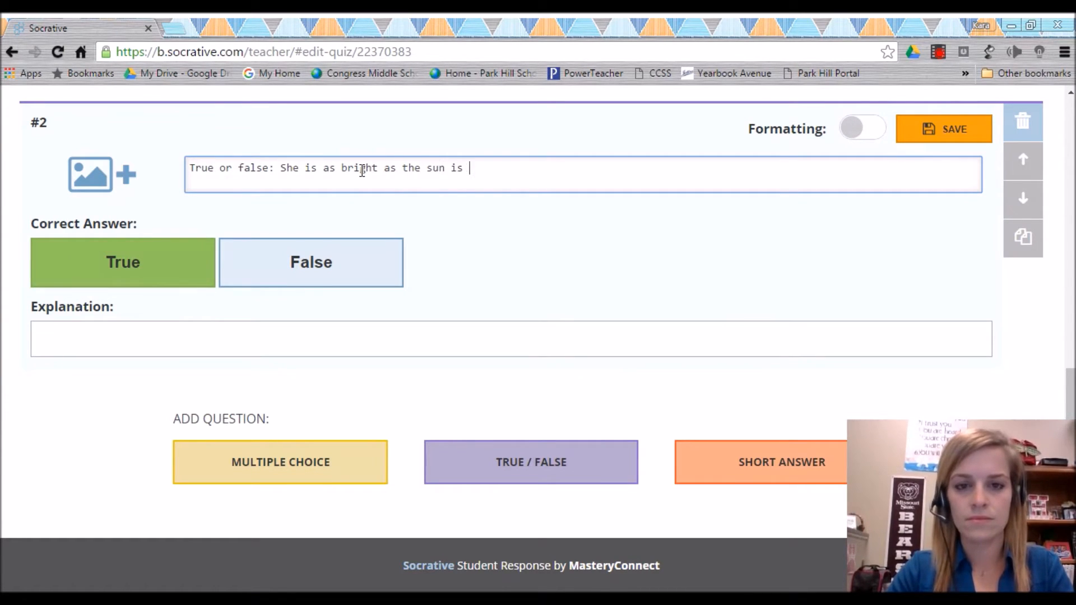
{"action": "type", "text": "personf"}
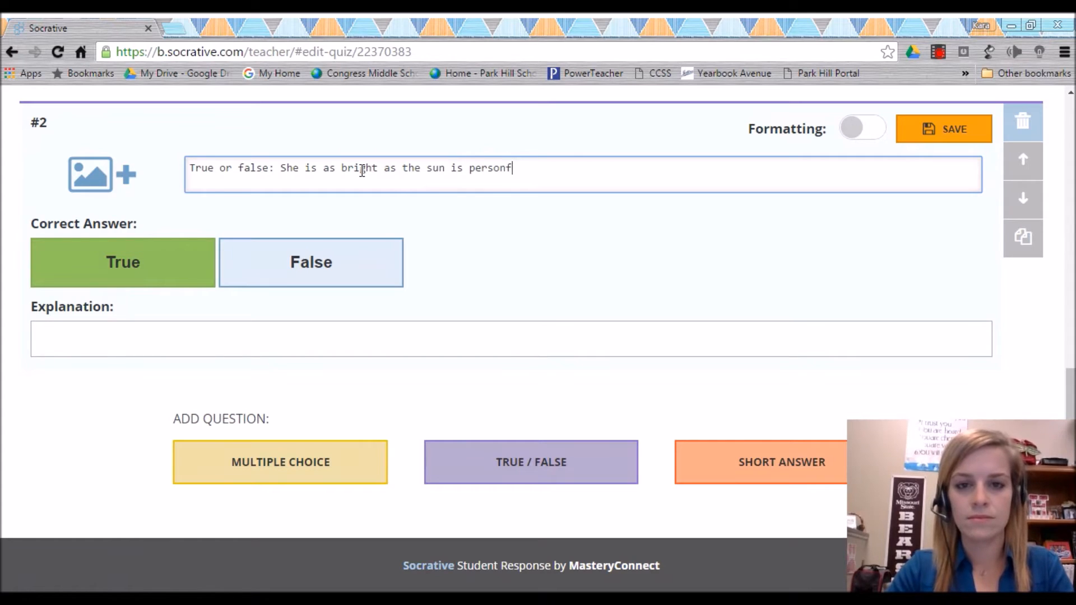
{"action": "type", "text": "ication."}
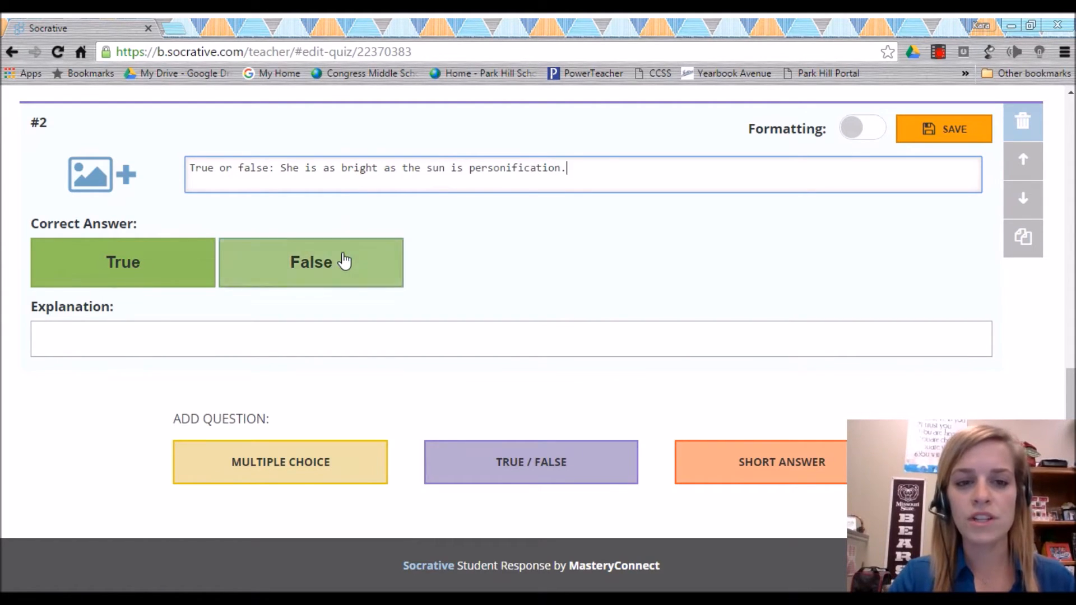
{"action": "left_click", "coordinate": [310, 262]}
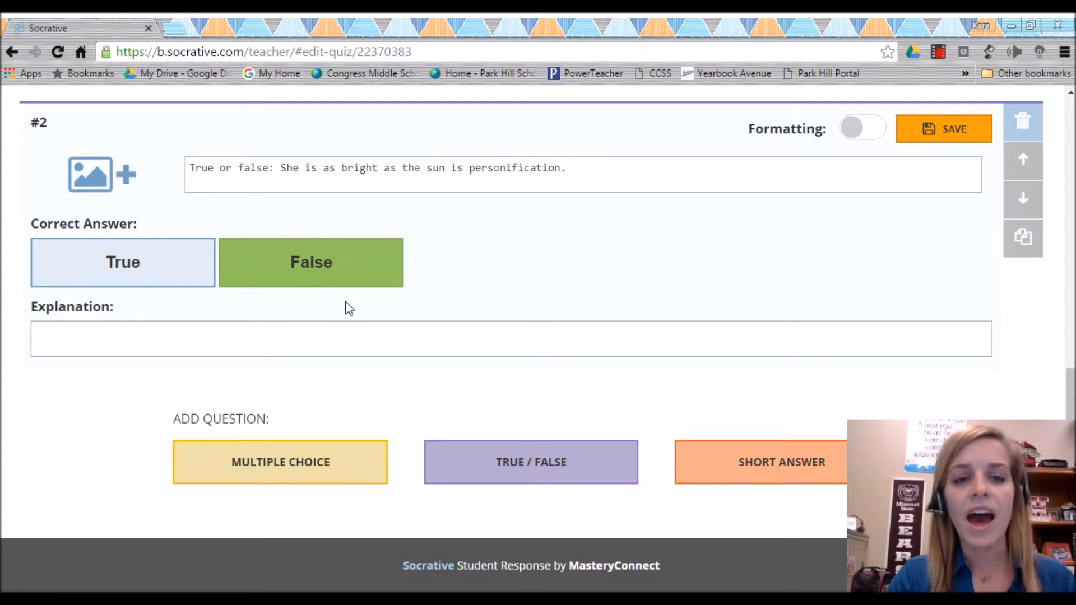
Write the explanation that it is a simile comparing two things using the word 'as'
{"action": "left_click", "coordinate": [346, 339]}
{"action": "type", "text": "She"}
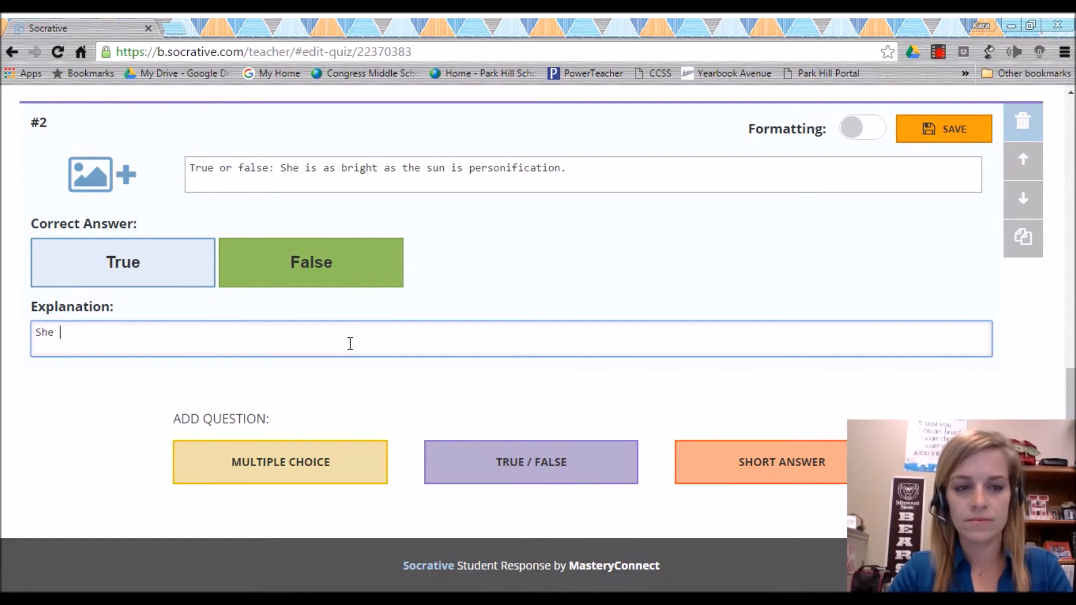
{"action": "type", "text": "is as"}
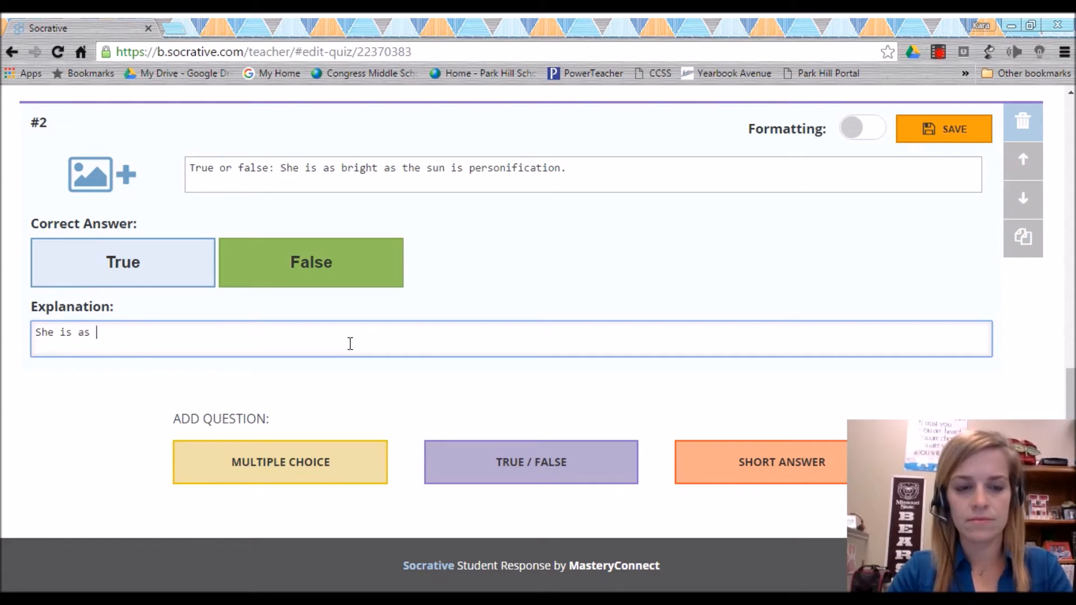
{"action": "type", "text": "bright as the sun i"}
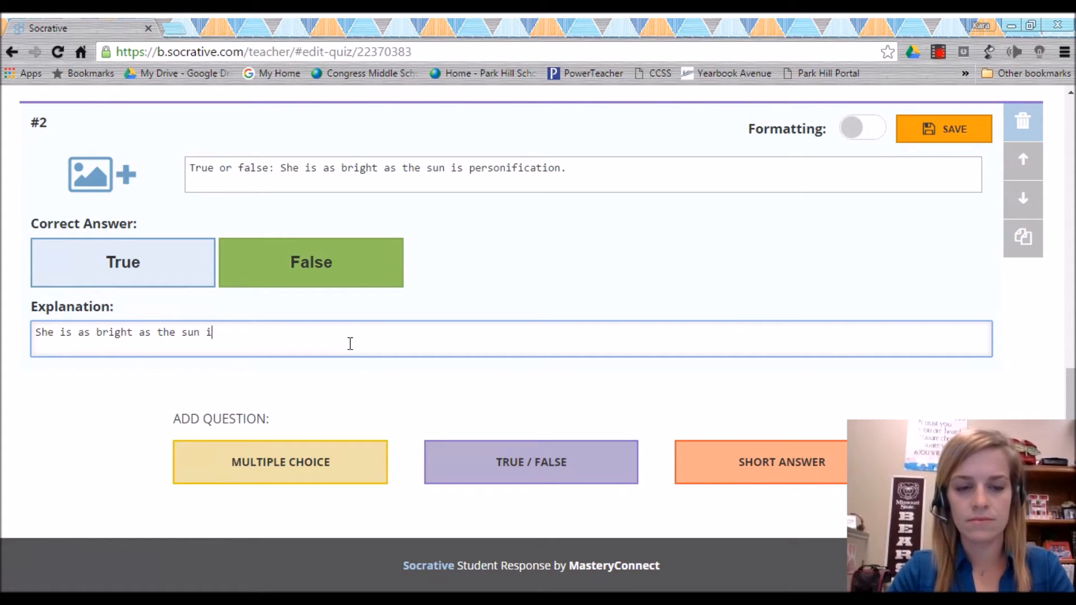
{"action": "type", "text": "s a simile"}
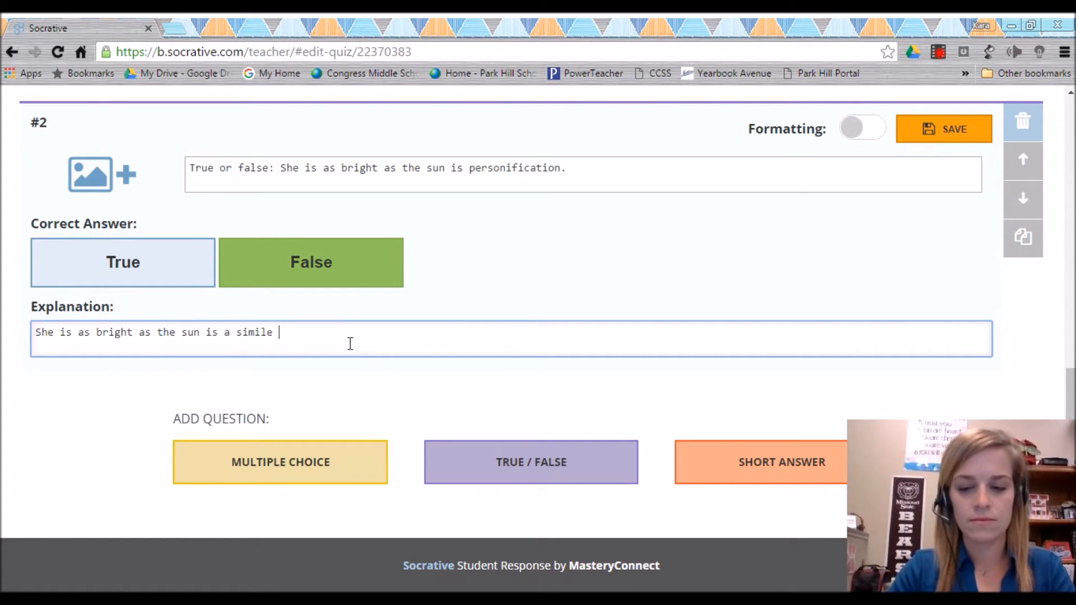
{"action": "type", "text": "- comparing two thing"}
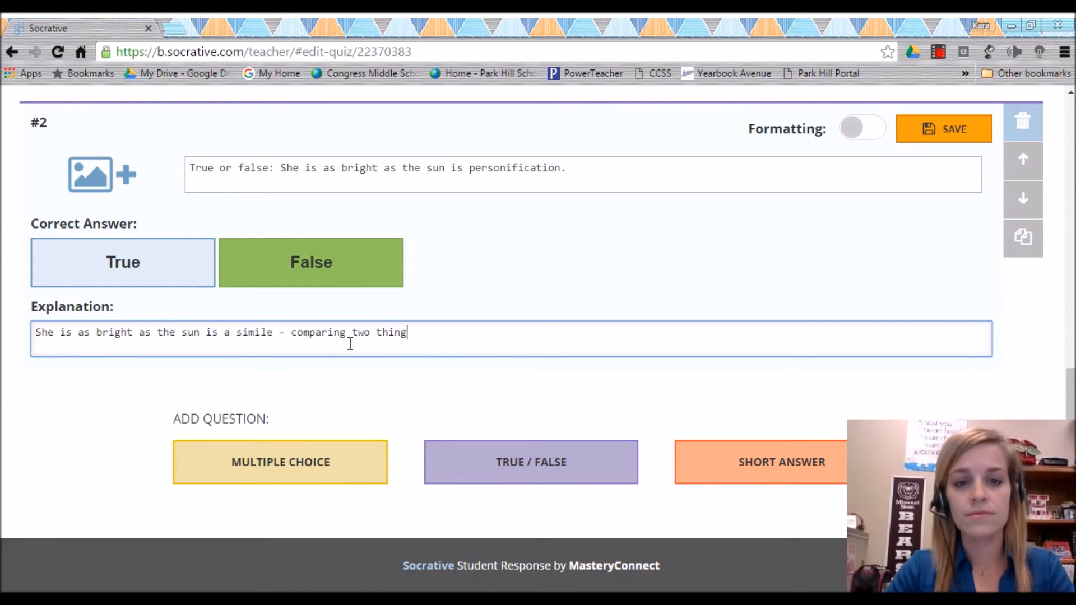
{"action": "type", "text": "s using like o"}
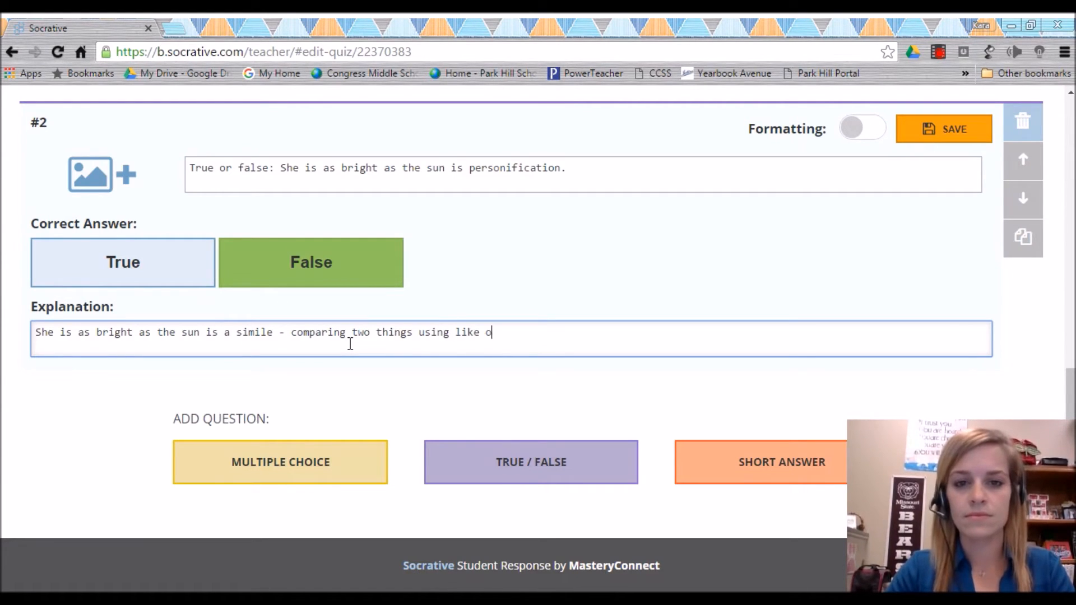
{"action": "key", "text": "backspace"}
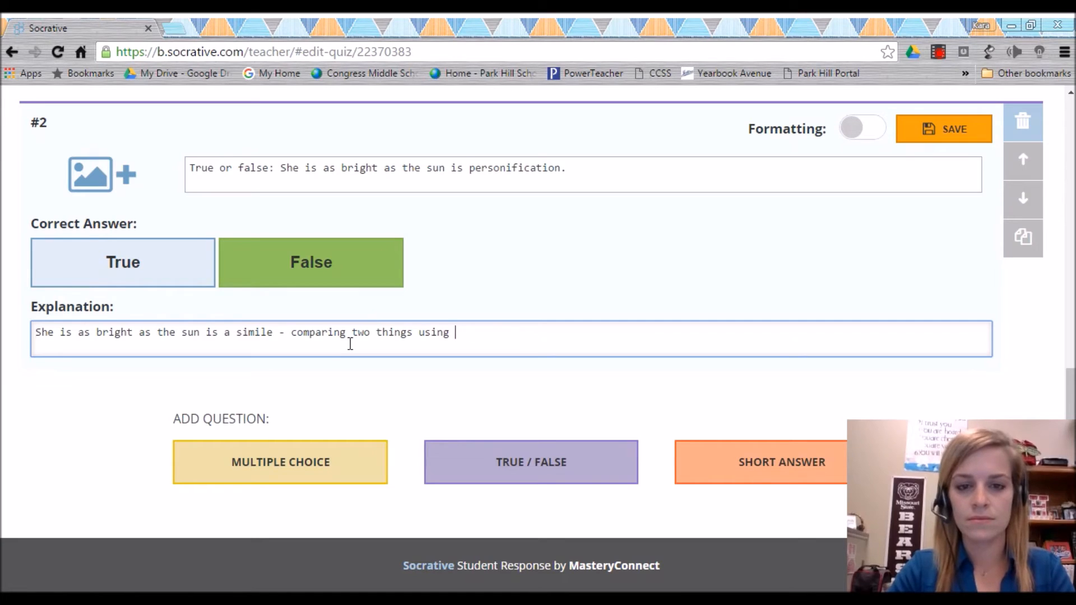
{"action": "type", "text": "the word \"as\""}
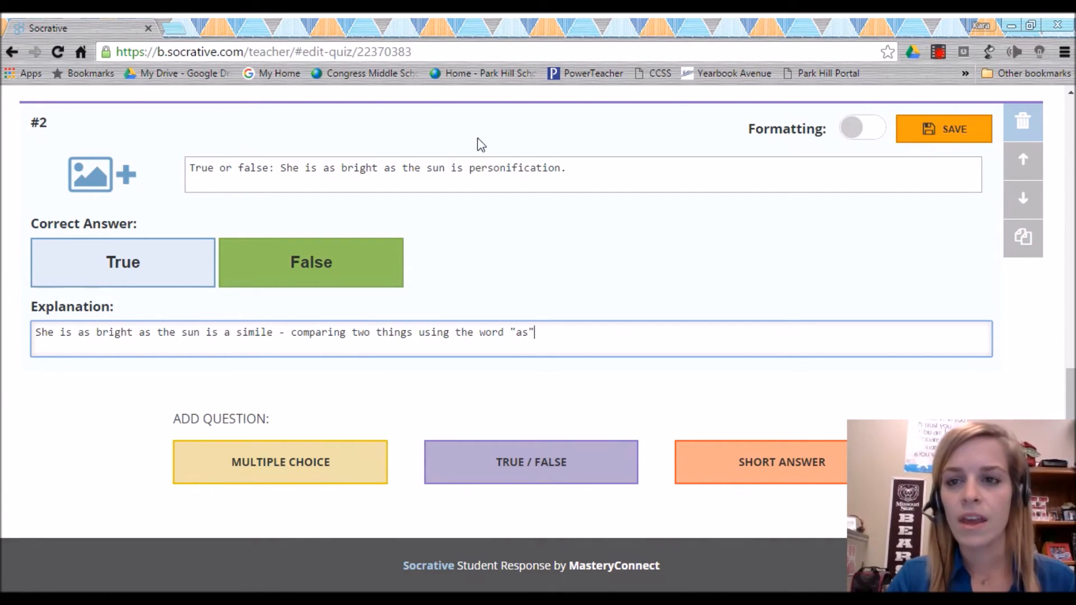
Save question #2 with its False answer and simile explanation
{"action": "left_click", "coordinate": [943, 129]}
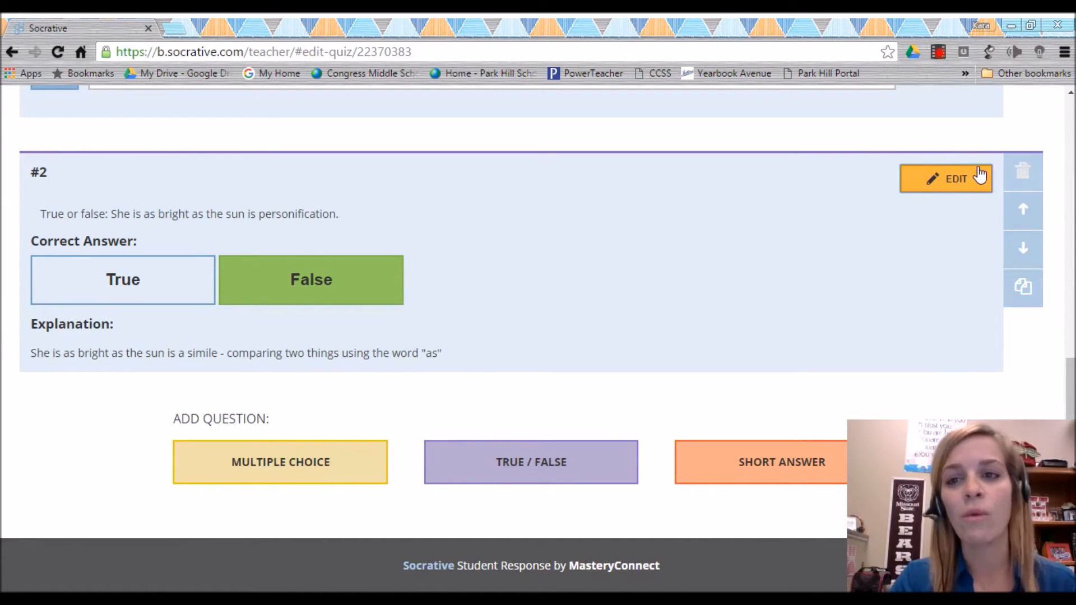
{"action": "mouse_move", "coordinate": [766, 569]}
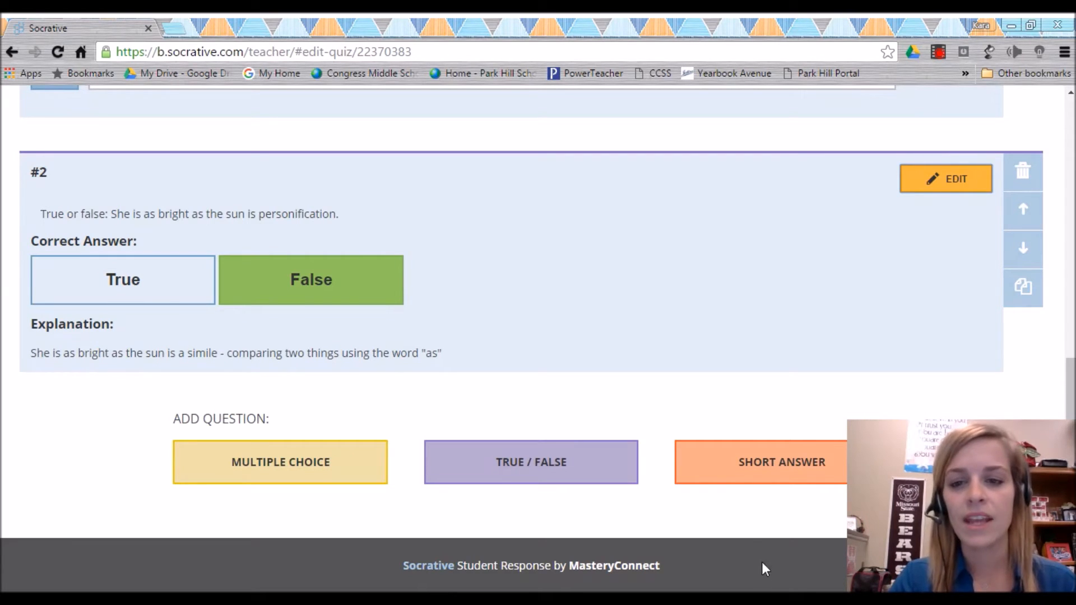
Add and save short-answer question #3: 'Please write your own metaphor.'
{"action": "left_click", "coordinate": [781, 462]}
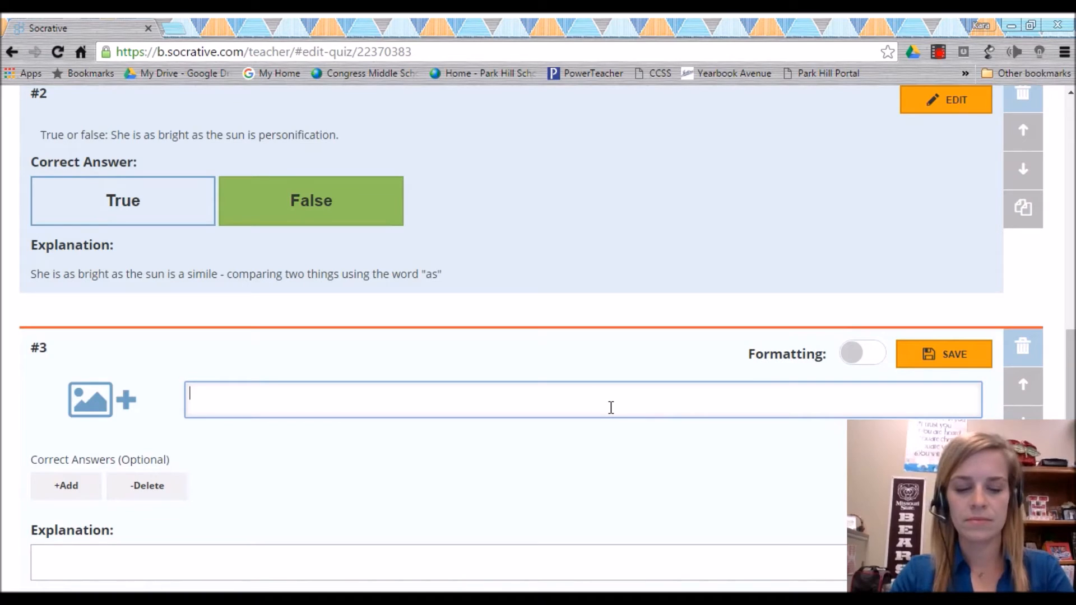
{"action": "type", "text": "Please write"}
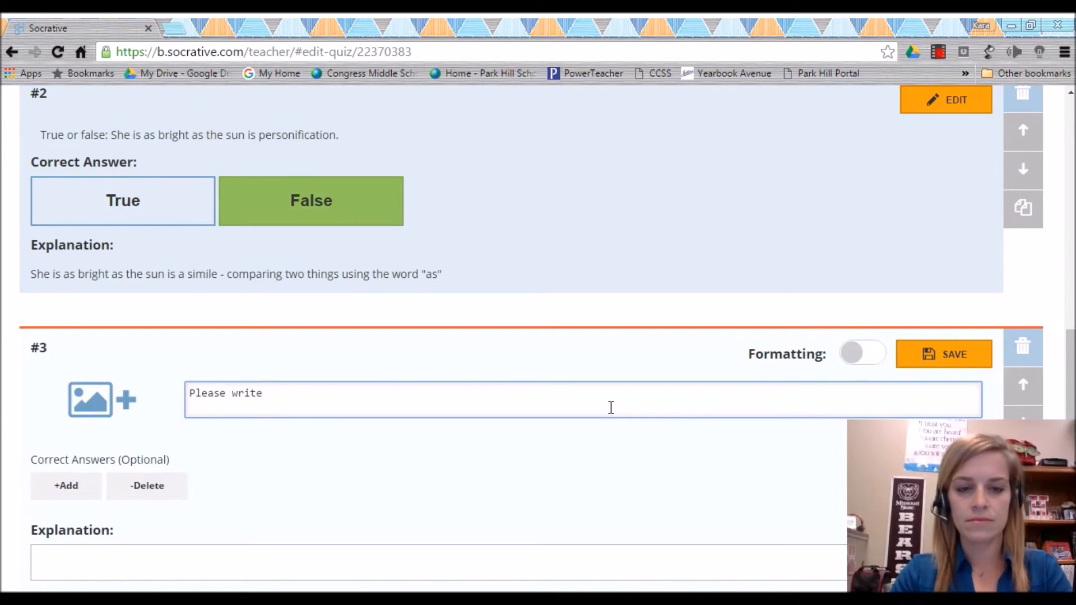
{"action": "type", "text": "your ow"}
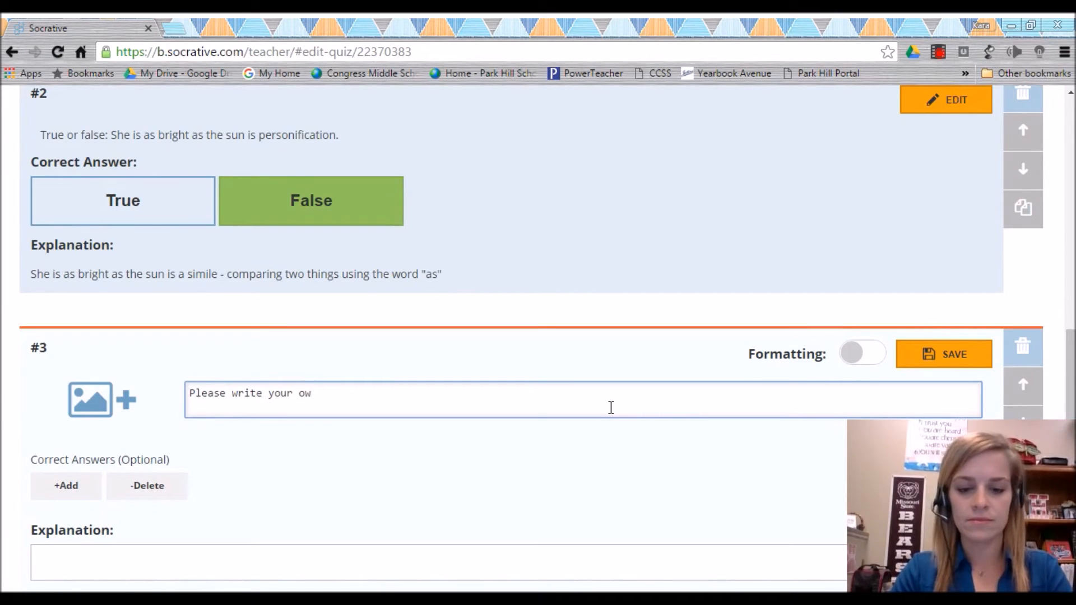
{"action": "type", "text": "n"}
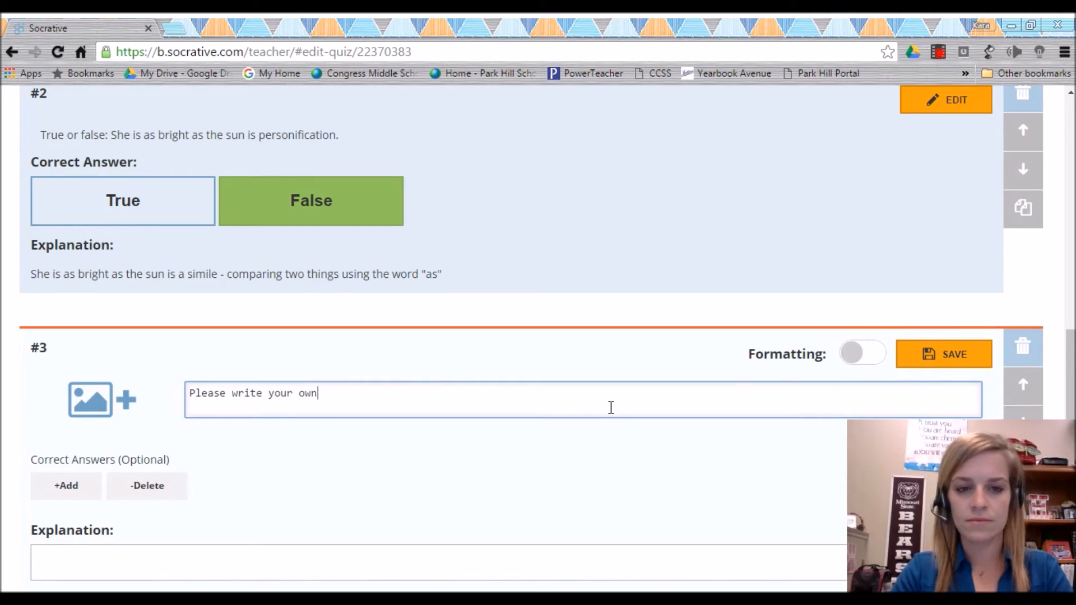
{"action": "key", "text": "Backspace"}
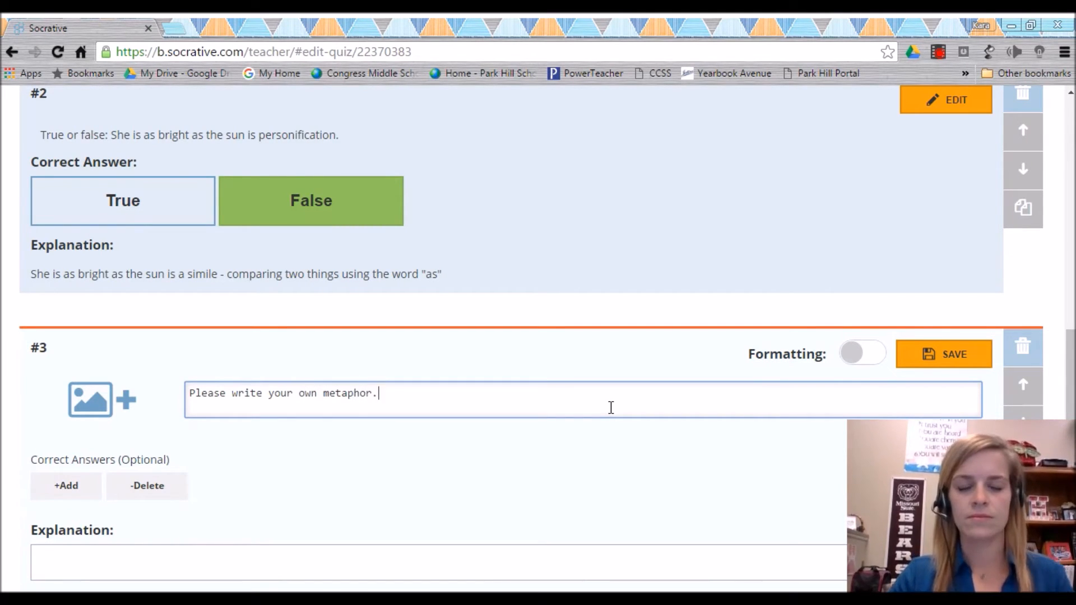
{"action": "scroll", "scroll_direction": "down", "scroll_amount": 3}
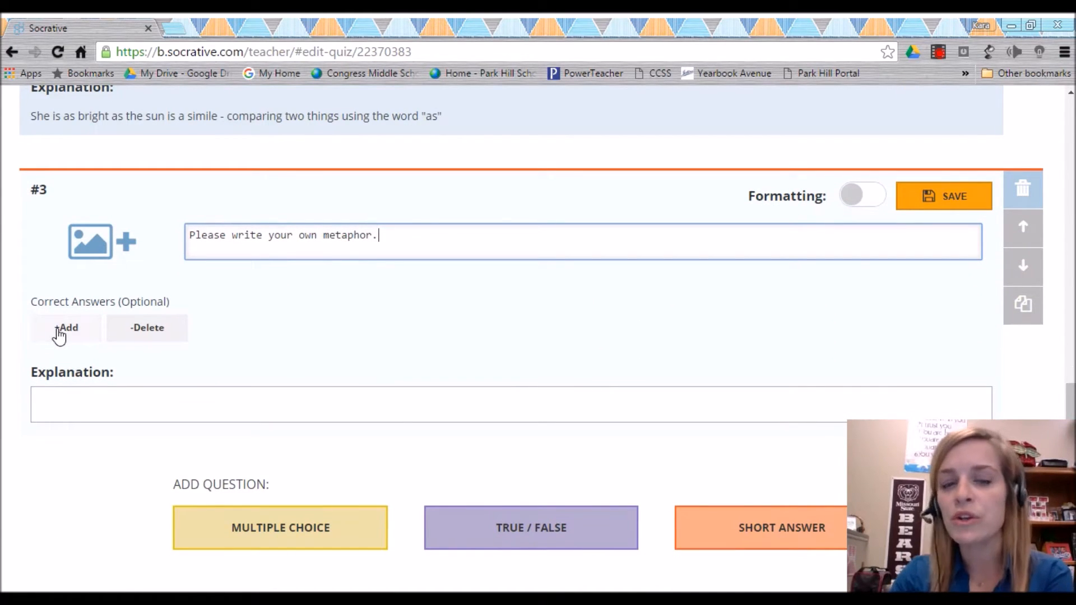
{"action": "scroll", "scroll_direction": "down", "scroll_amount": 3}
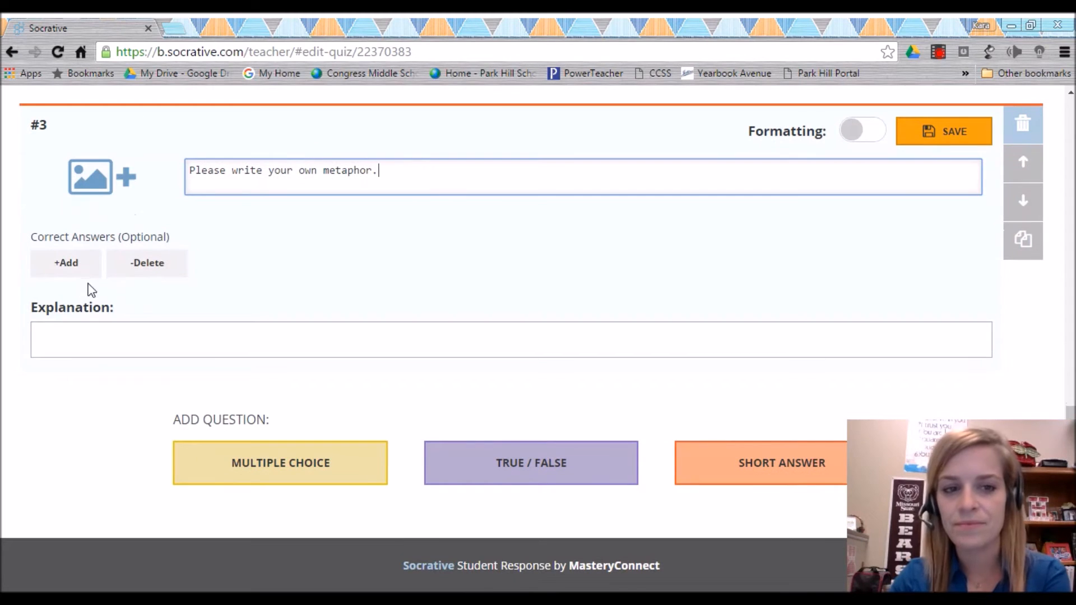
{"action": "left_click", "coordinate": [510, 338]}
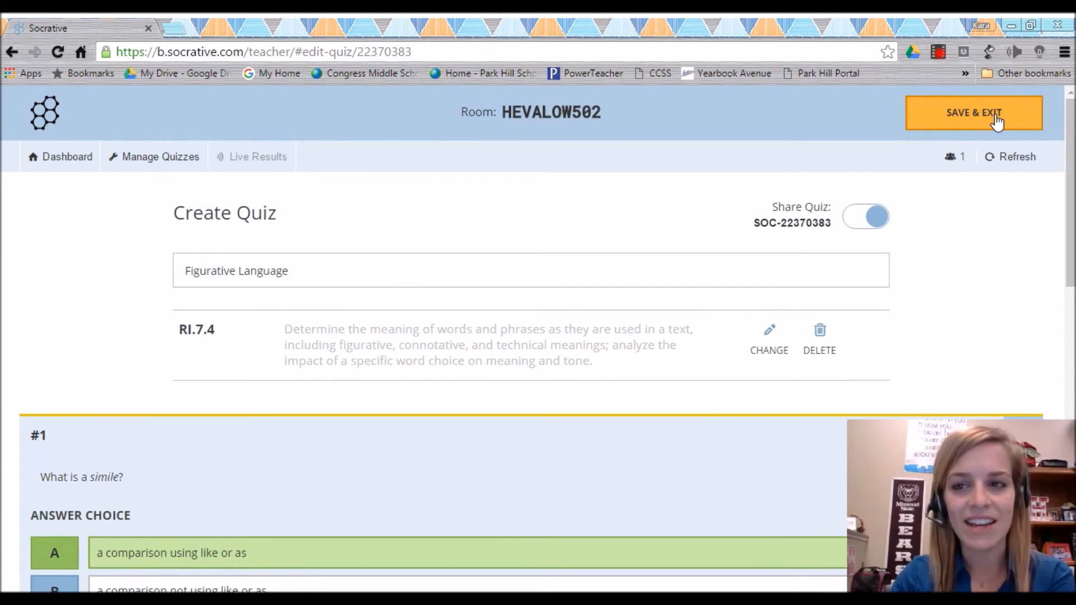
Save the Figurative Language quiz and exit to the teacher dashboard
{"action": "left_click", "coordinate": [974, 112]}
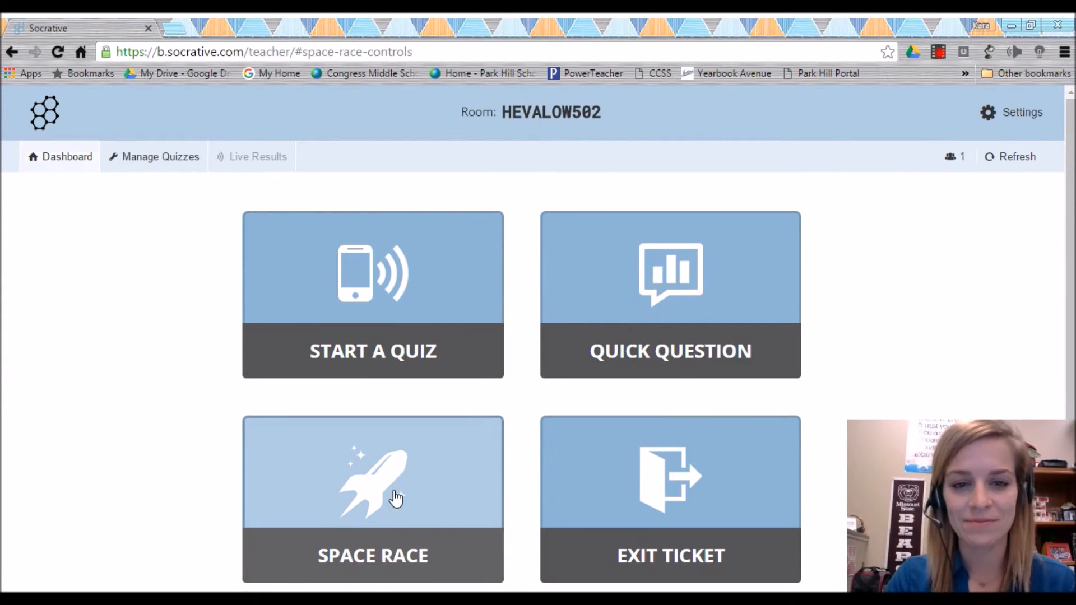
Configure a Space Race using the Figurative Language quiz with 20 student-selected teams
{"action": "left_click", "coordinate": [372, 497]}
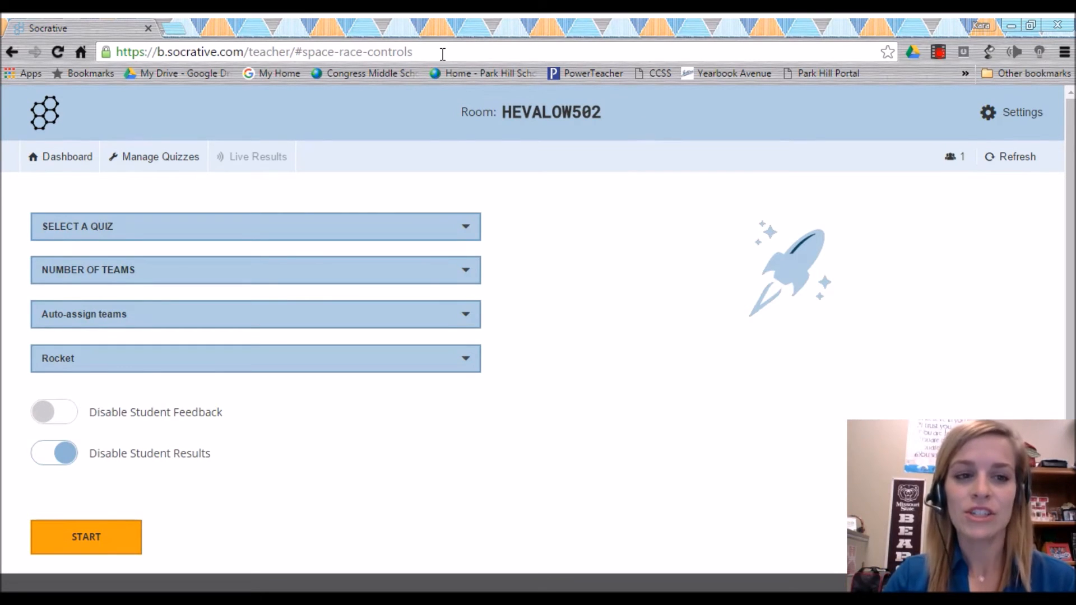
{"action": "mouse_move", "coordinate": [466, 227]}
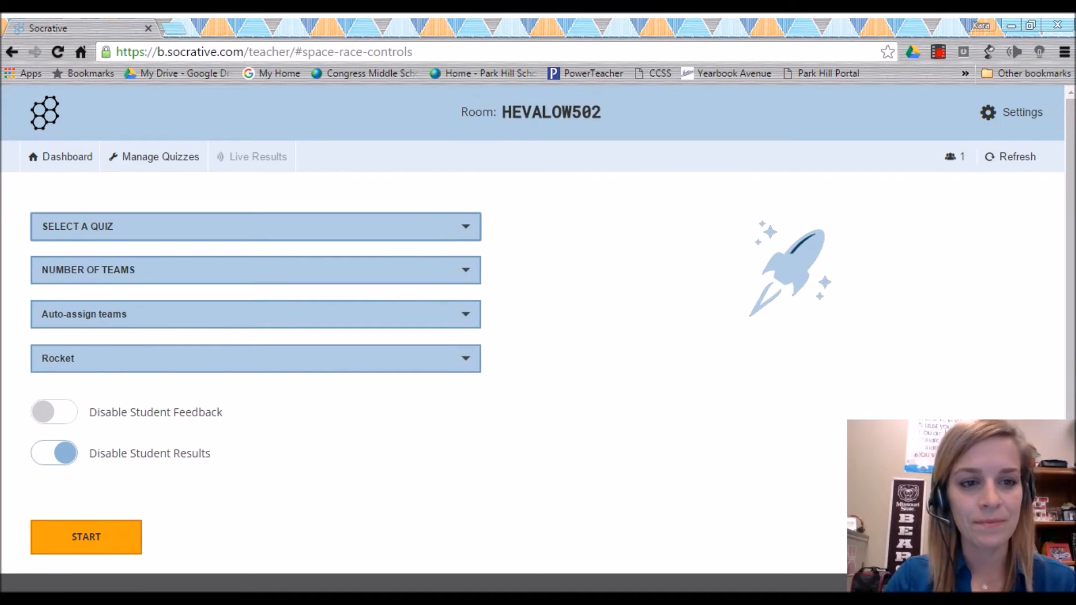
{"action": "left_click", "coordinate": [255, 227]}
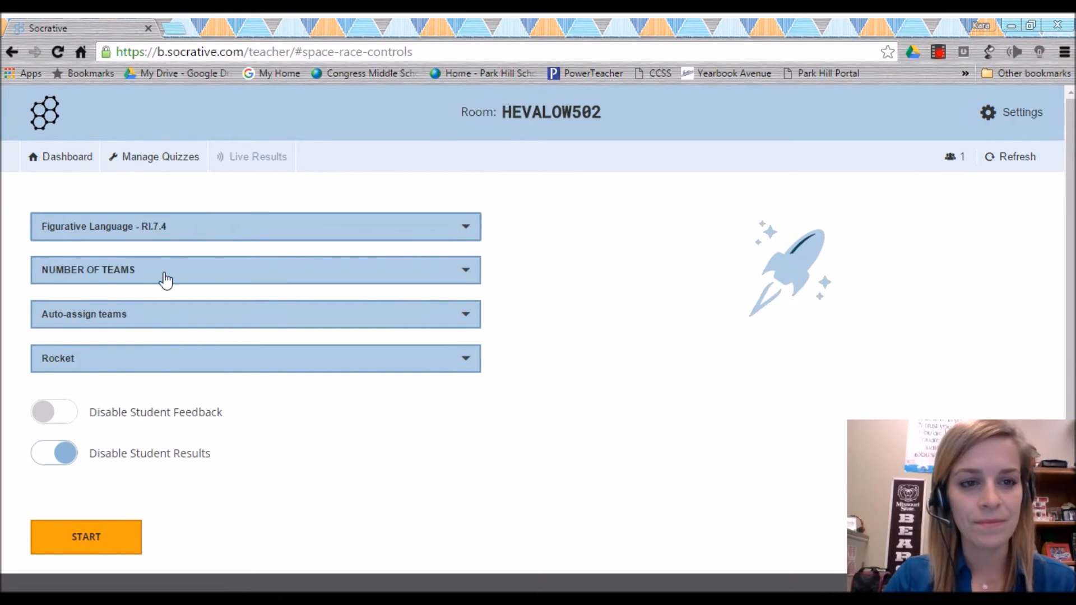
{"action": "mouse_move", "coordinate": [212, 279]}
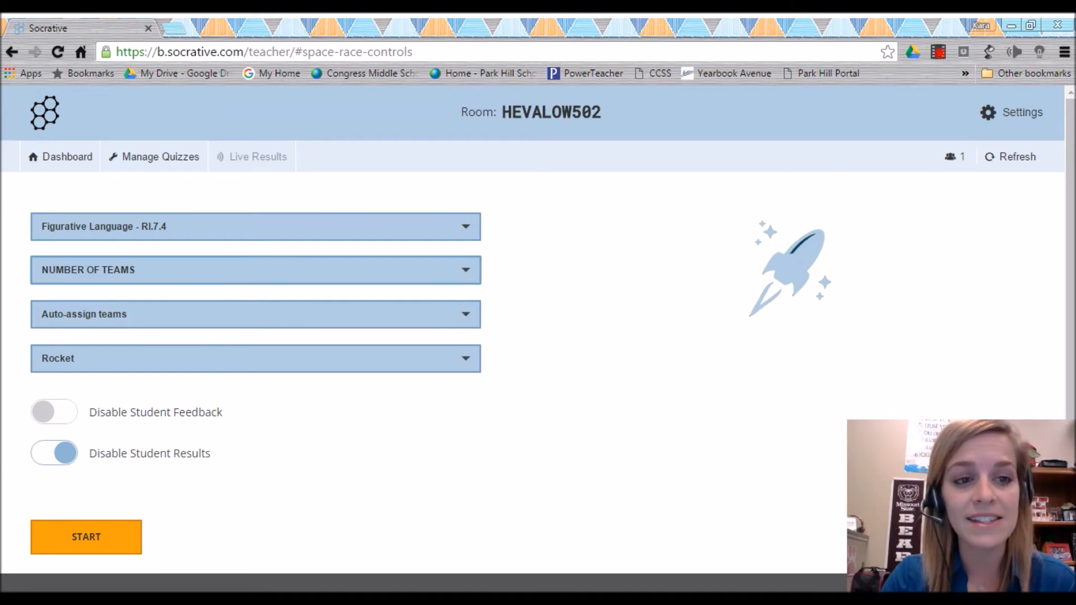
{"action": "left_click", "coordinate": [255, 270]}
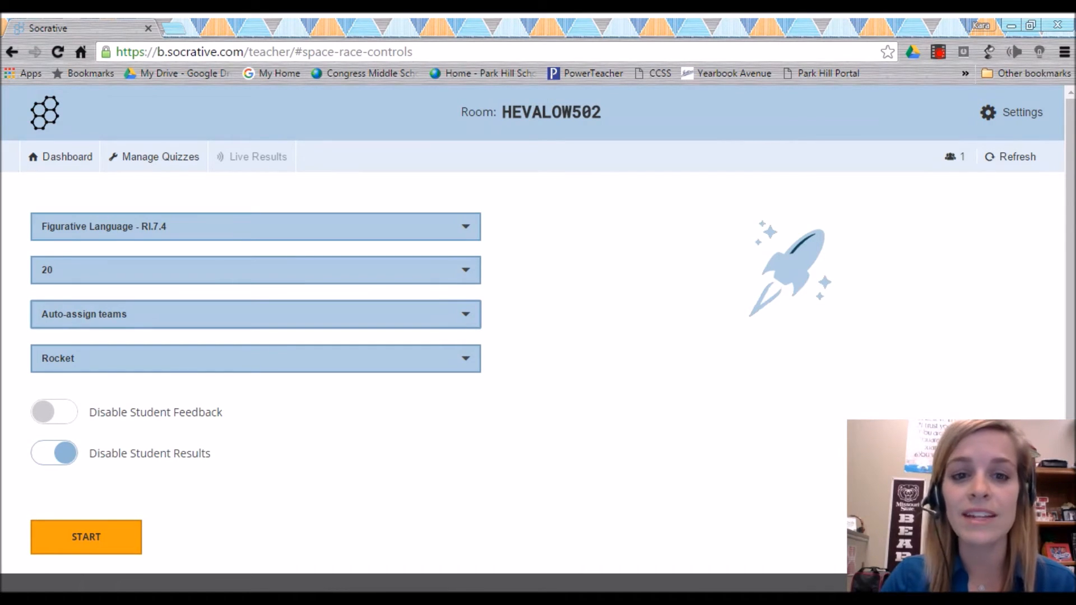
{"action": "left_click", "coordinate": [256, 314]}
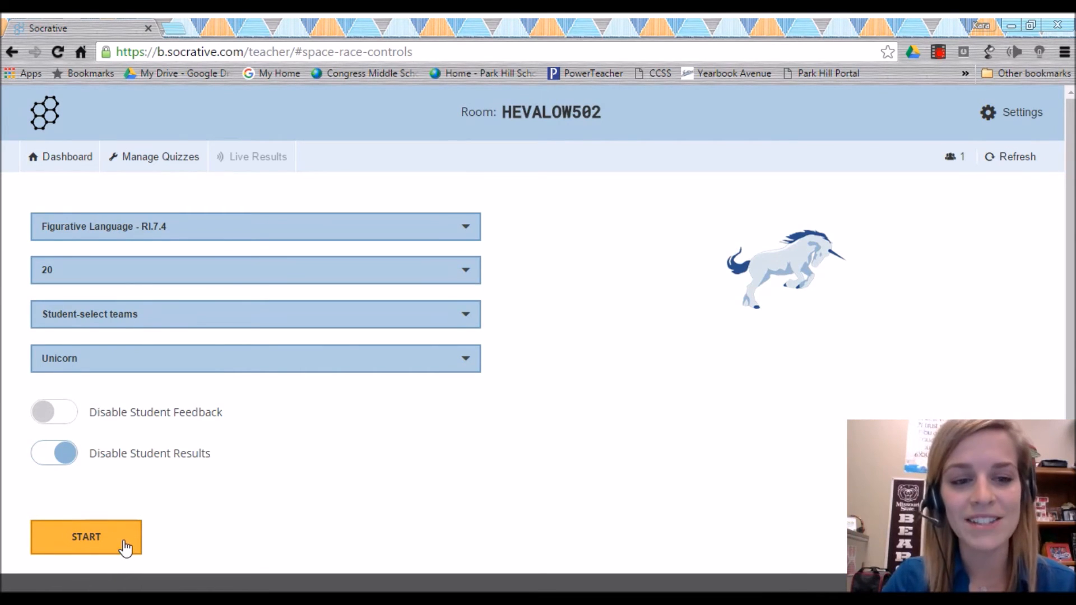
Start the Space Race, showing the live results board of unicorn colour teams
{"action": "left_click", "coordinate": [87, 537]}
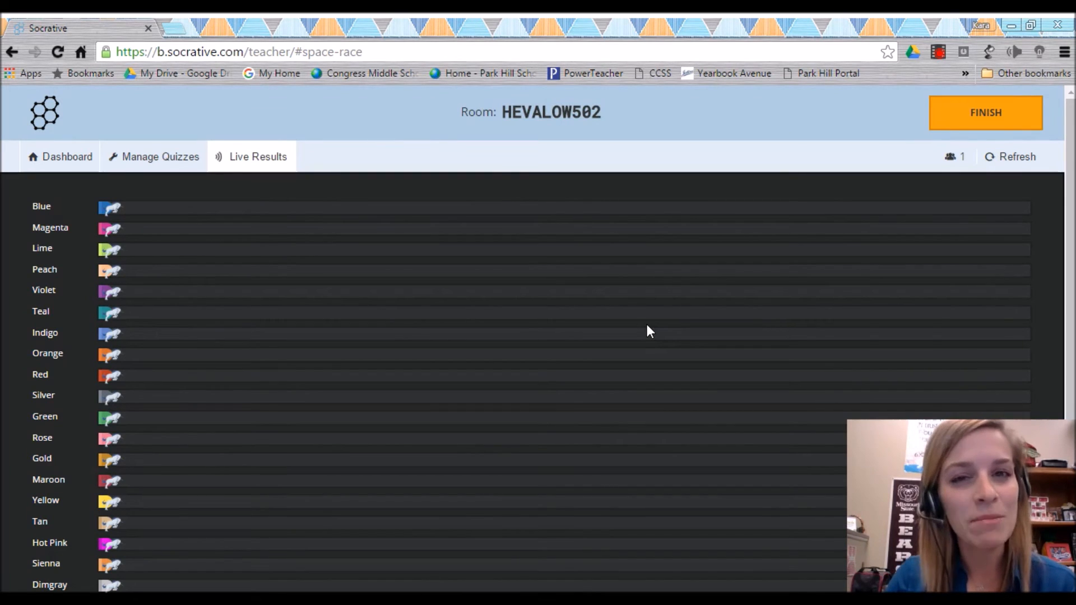
{"action": "mouse_move", "coordinate": [630, 323]}
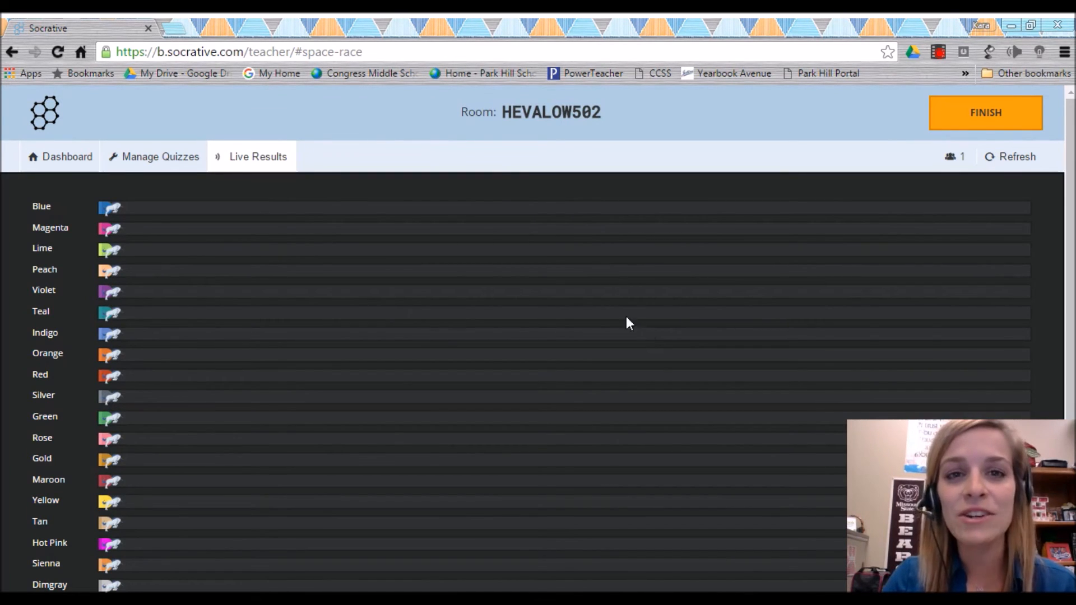
{"action": "mouse_move", "coordinate": [152, 410]}
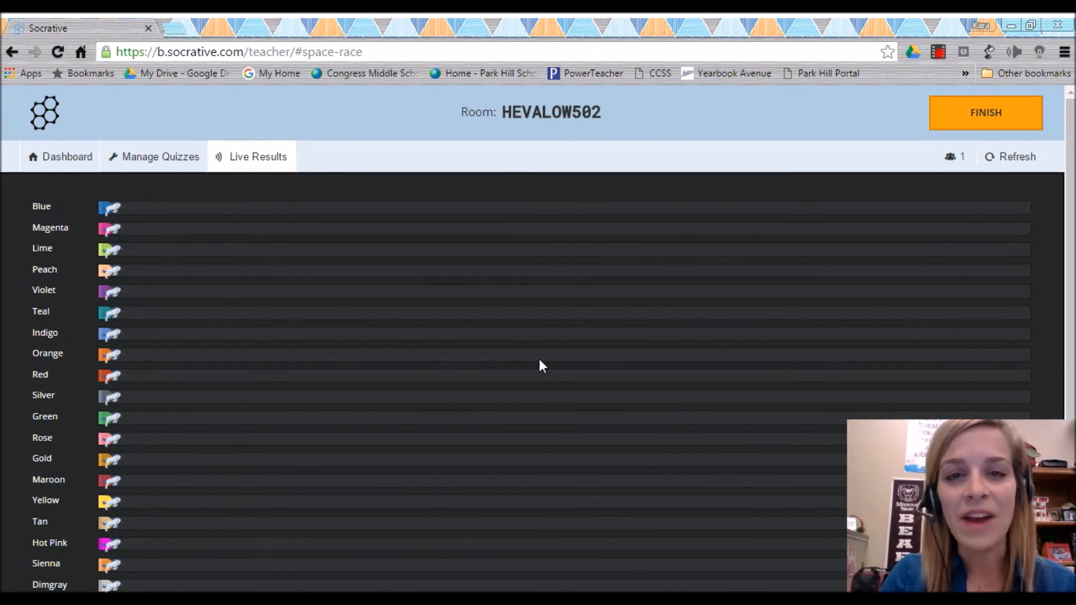
{"action": "mouse_move", "coordinate": [968, 113]}
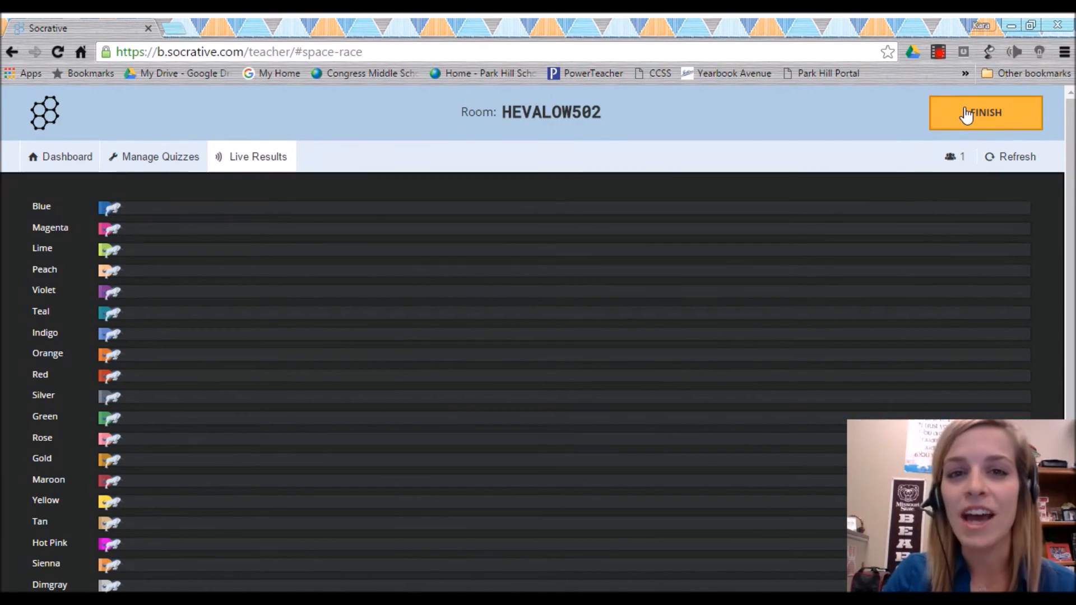
Finish the race and send whole-class, individual-student and question-specific reports to Google Drive
{"action": "left_click", "coordinate": [985, 112]}
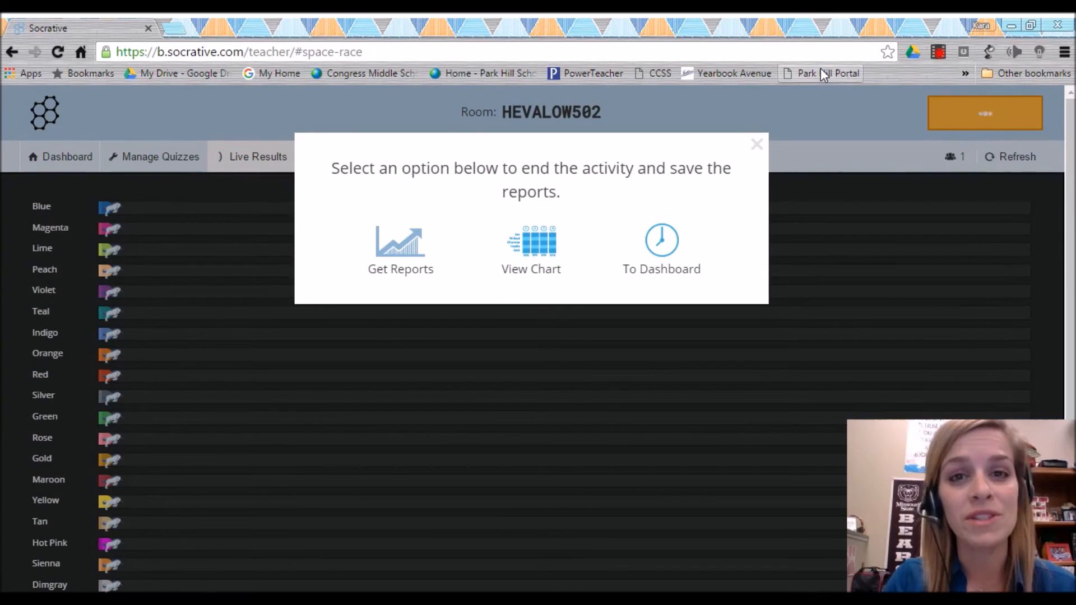
{"action": "mouse_move", "coordinate": [423, 253]}
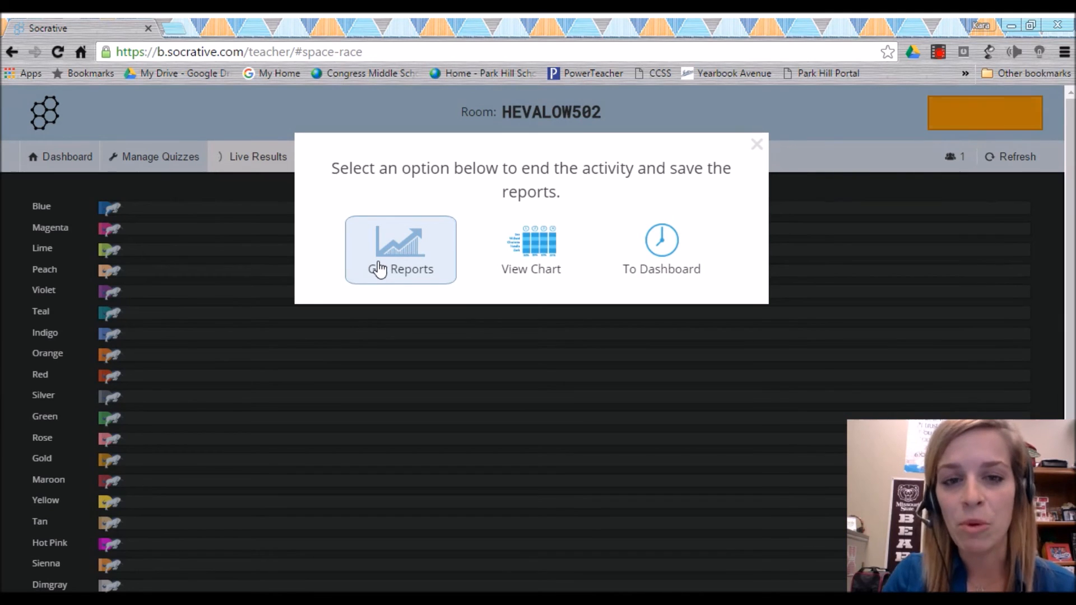
{"action": "left_click", "coordinate": [401, 249]}
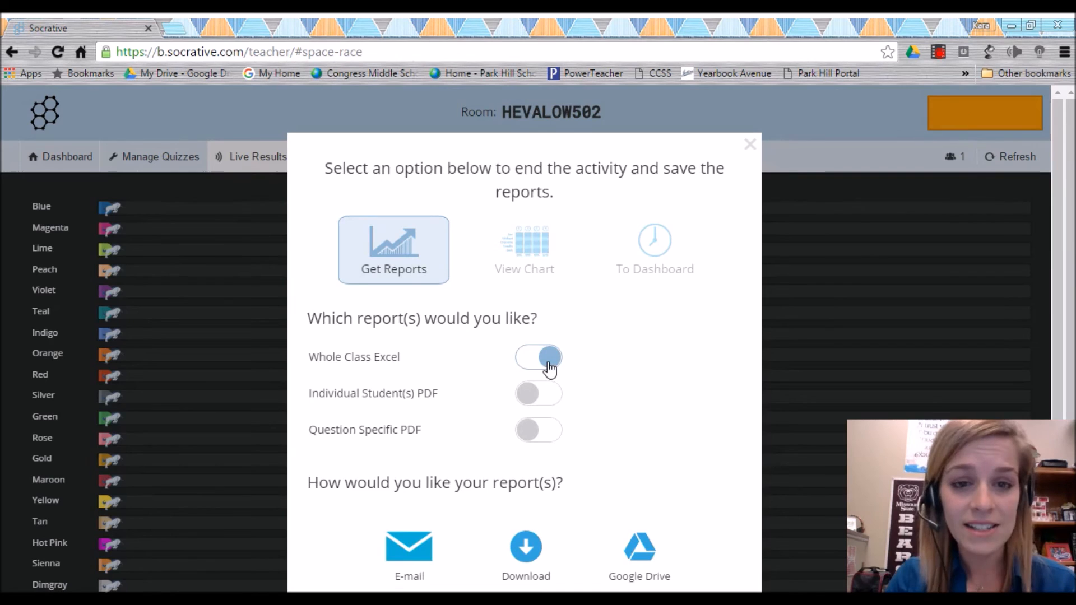
{"action": "left_click", "coordinate": [538, 356]}
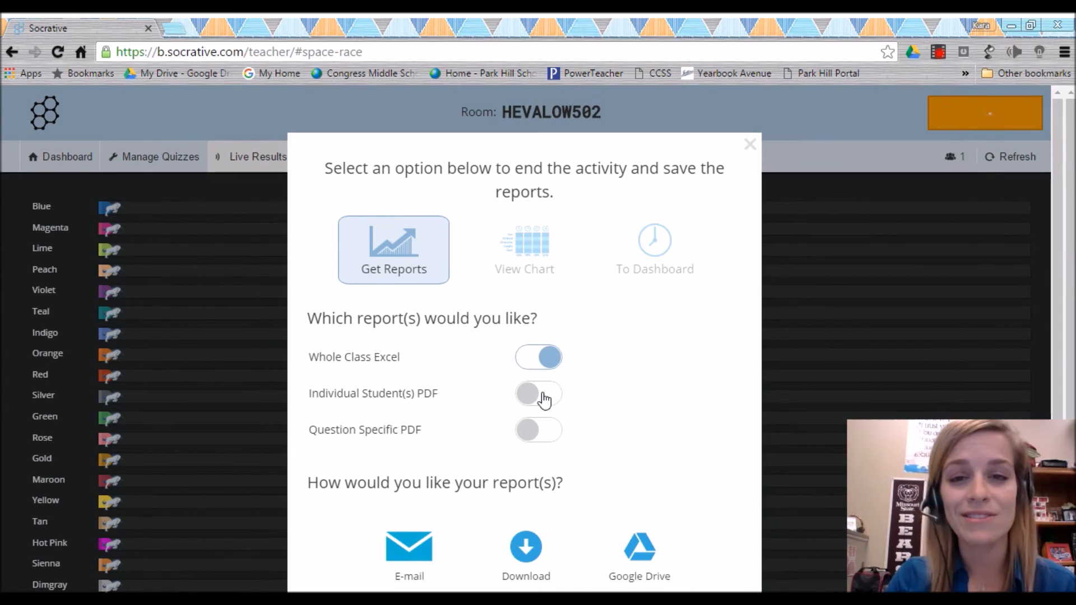
{"action": "left_click", "coordinate": [539, 393]}
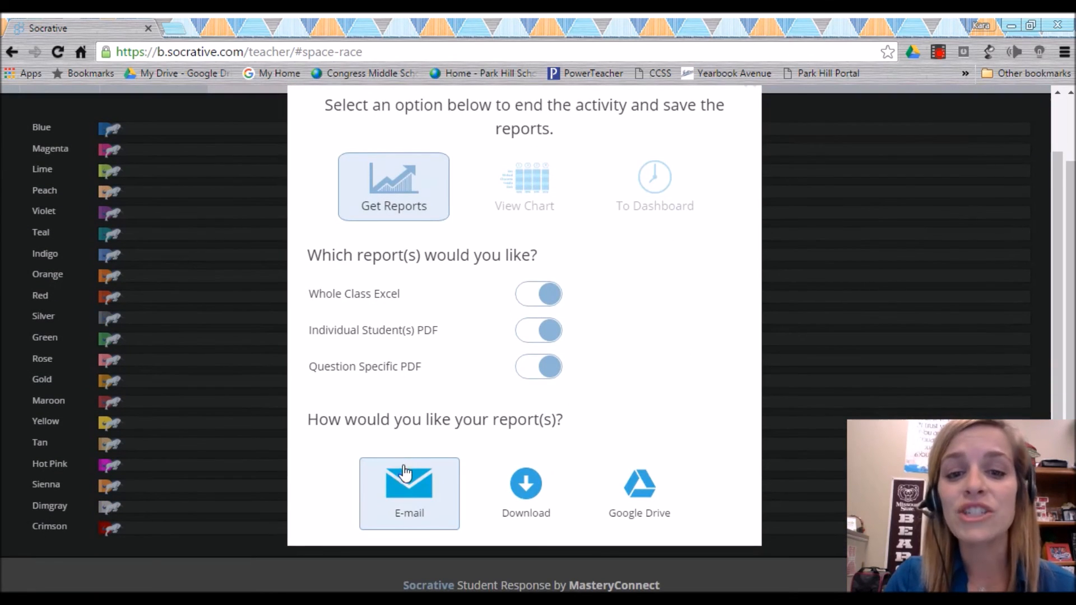
{"action": "mouse_move", "coordinate": [415, 498]}
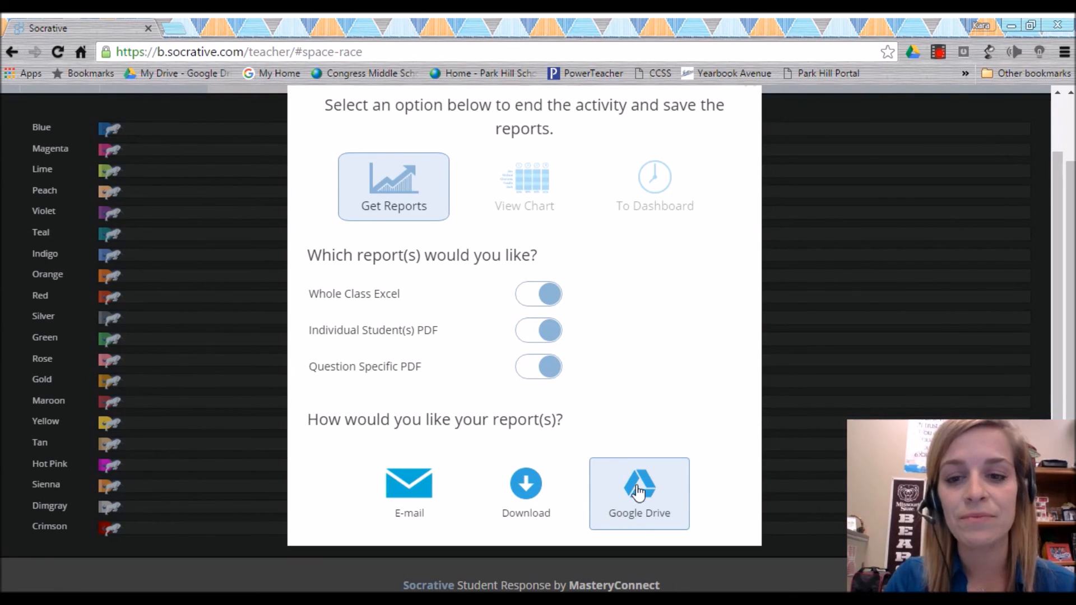
{"action": "left_click", "coordinate": [638, 492]}
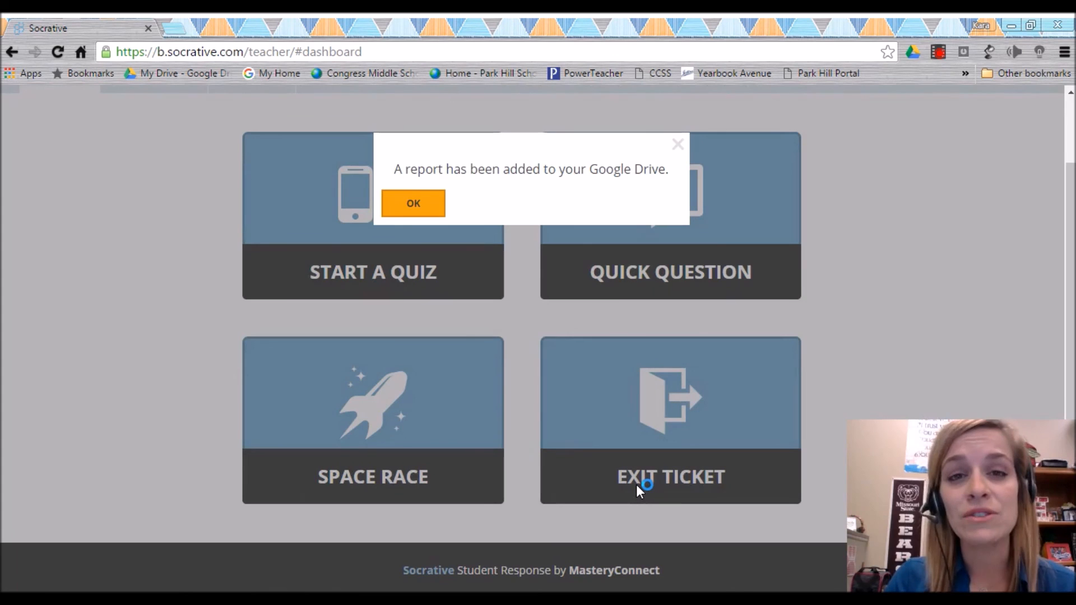
Dismiss the Google Drive report confirmation, returning to the clear dashboard
{"action": "left_click", "coordinate": [413, 203]}
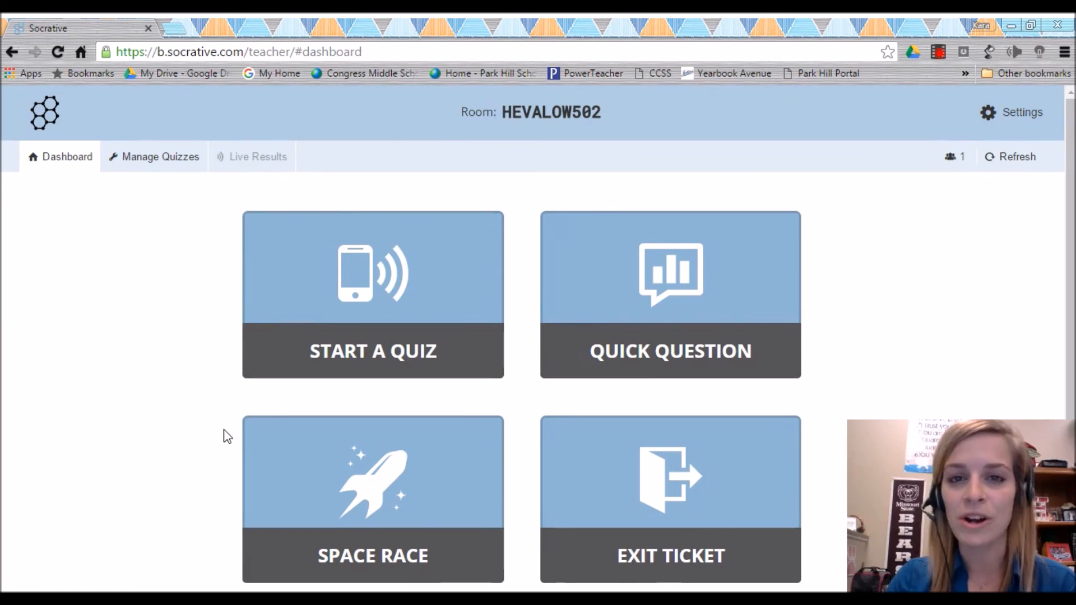
{"action": "mouse_move", "coordinate": [348, 383]}
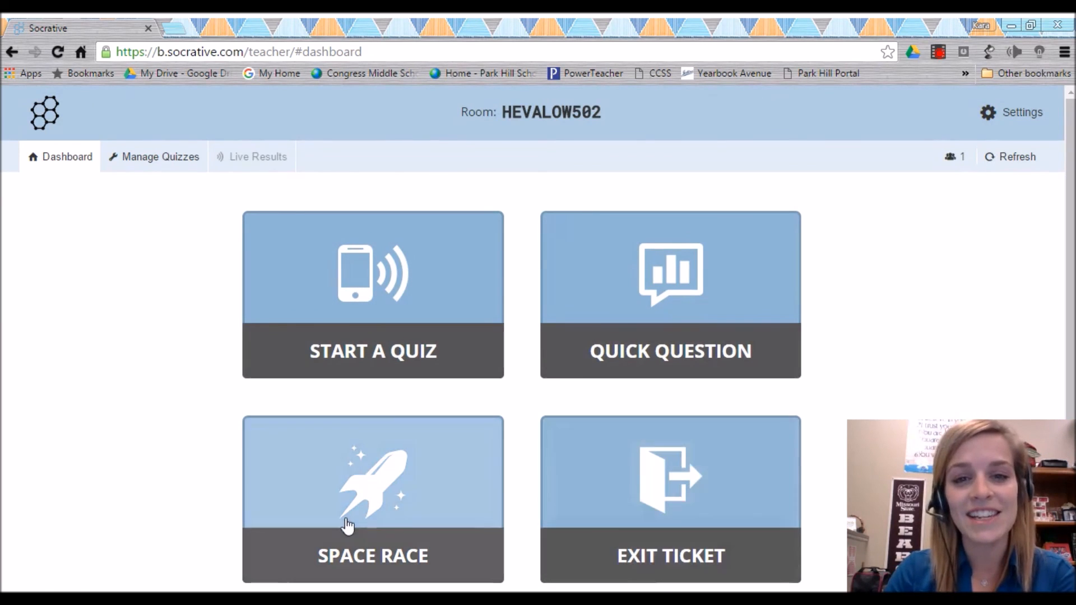
{"action": "mouse_move", "coordinate": [632, 178]}
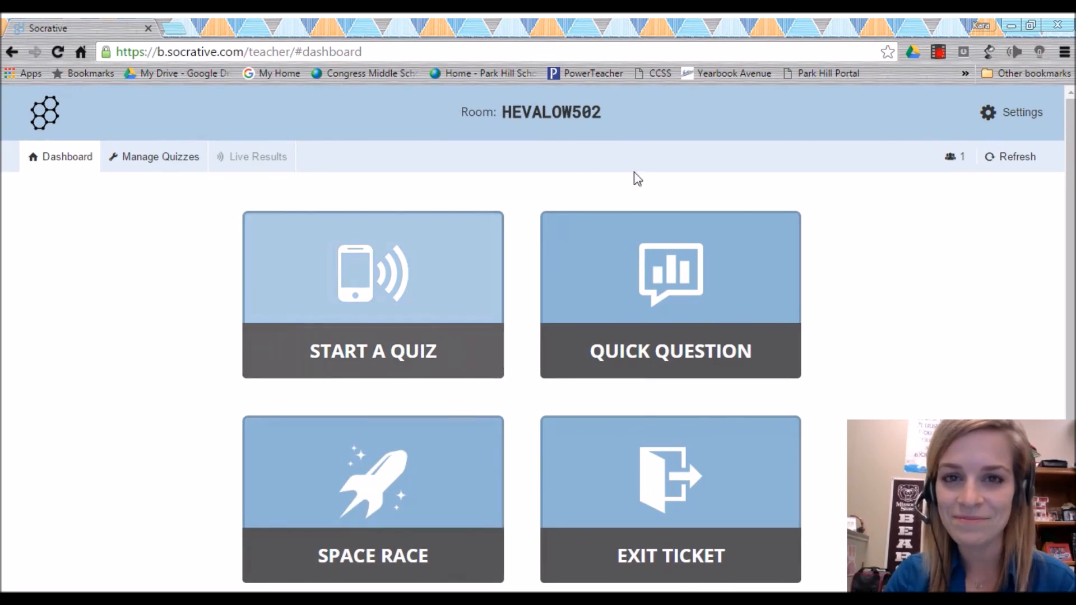